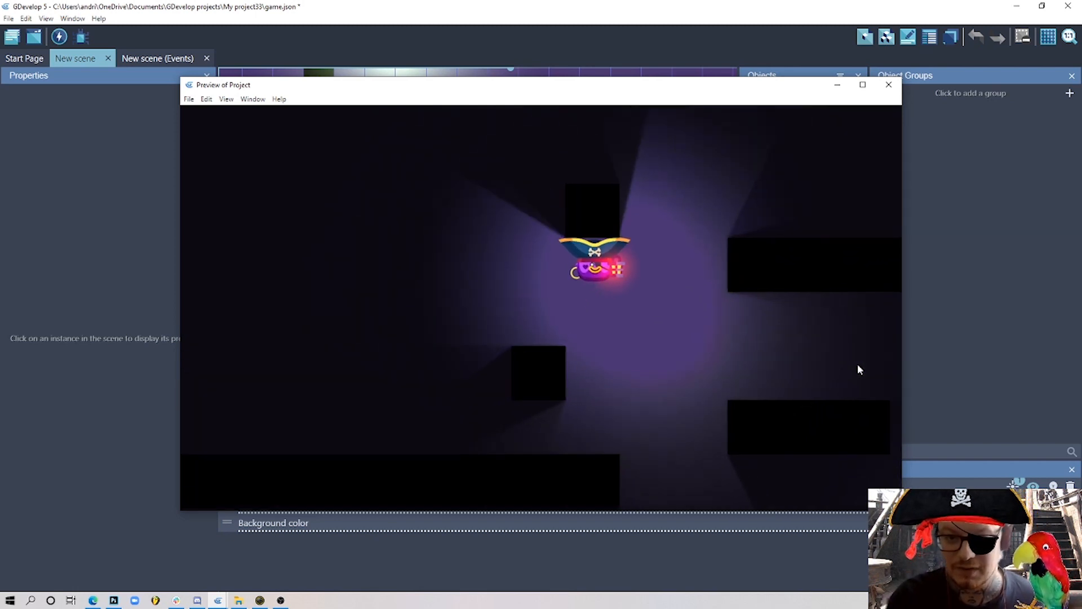
# - Close the finished demo preview and open the dynamiclight starter project via File
pyautogui.click(888, 84)
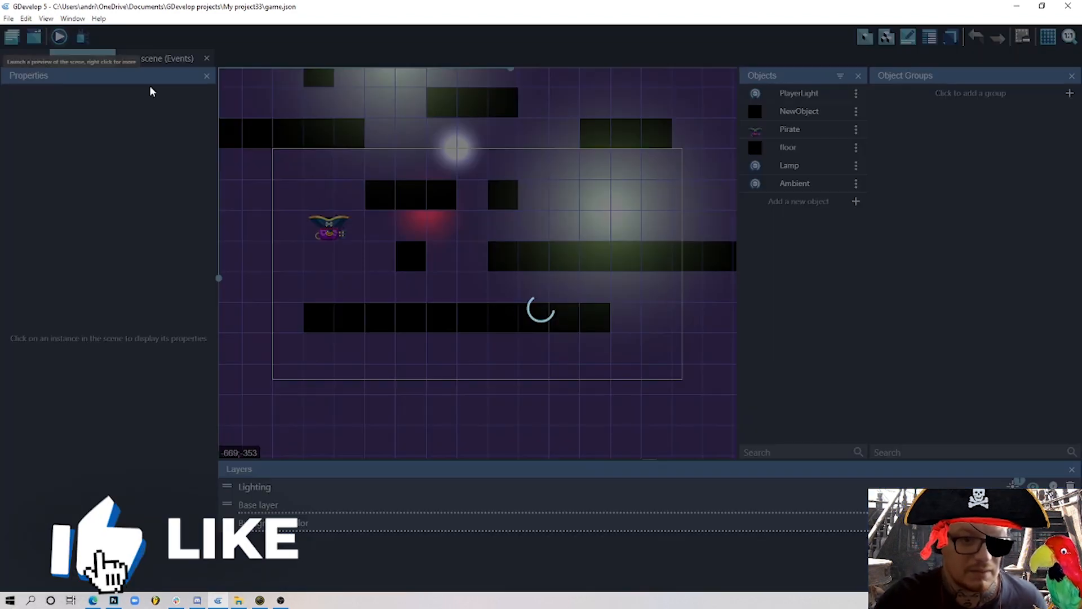
pyautogui.click(59, 37)
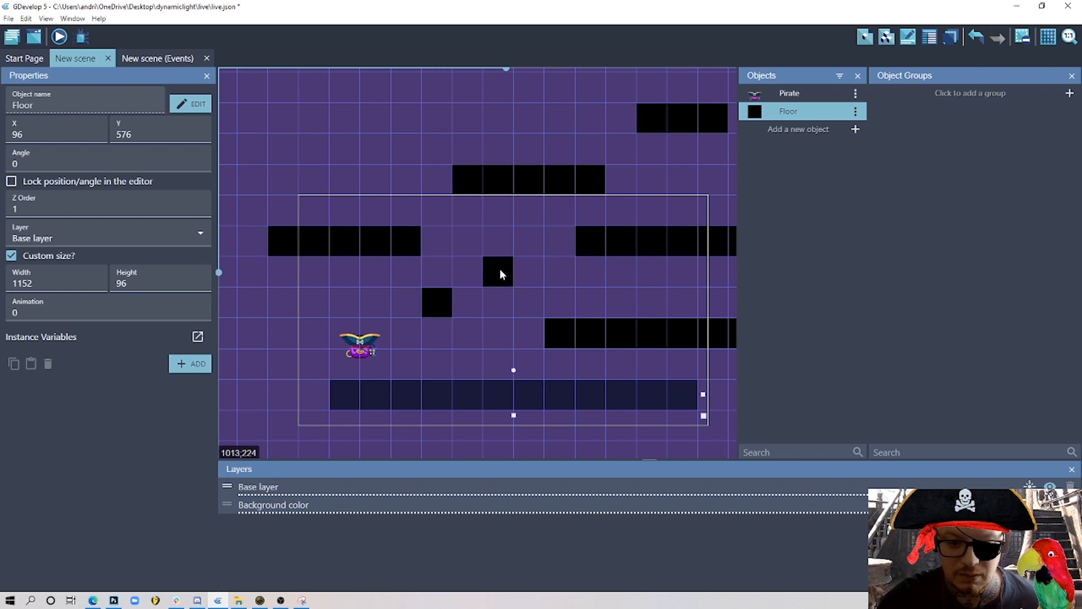
pyautogui.moveTo(362, 345)
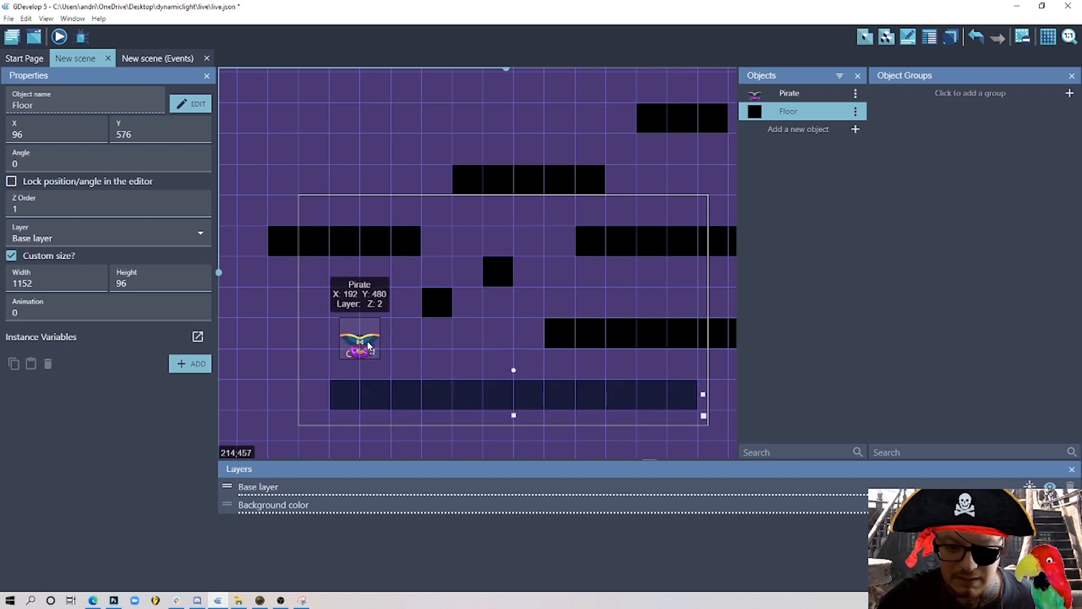
pyautogui.click(359, 342)
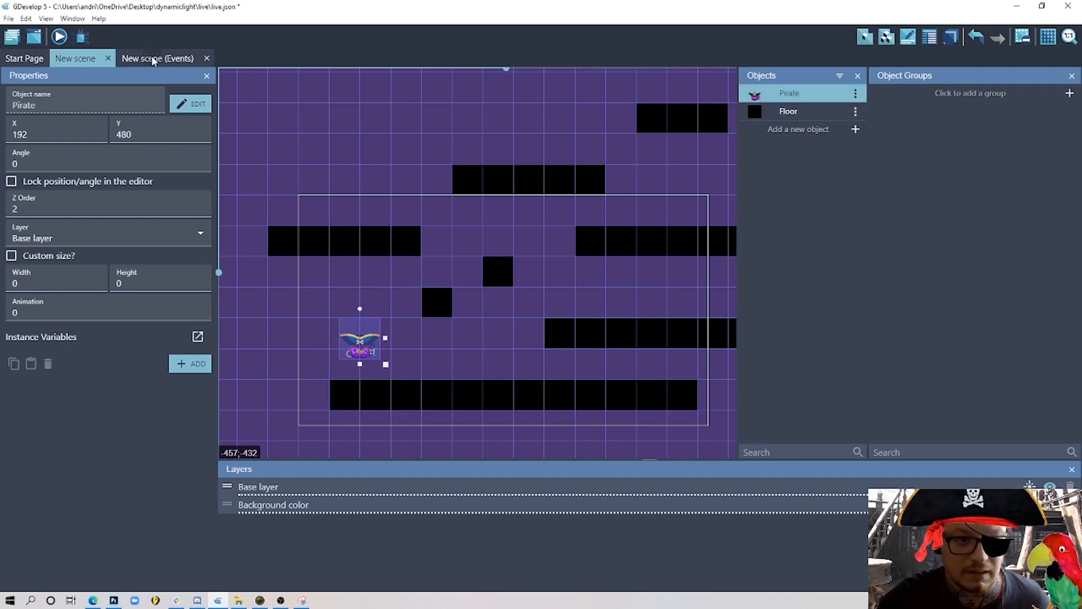
pyautogui.click(156, 58)
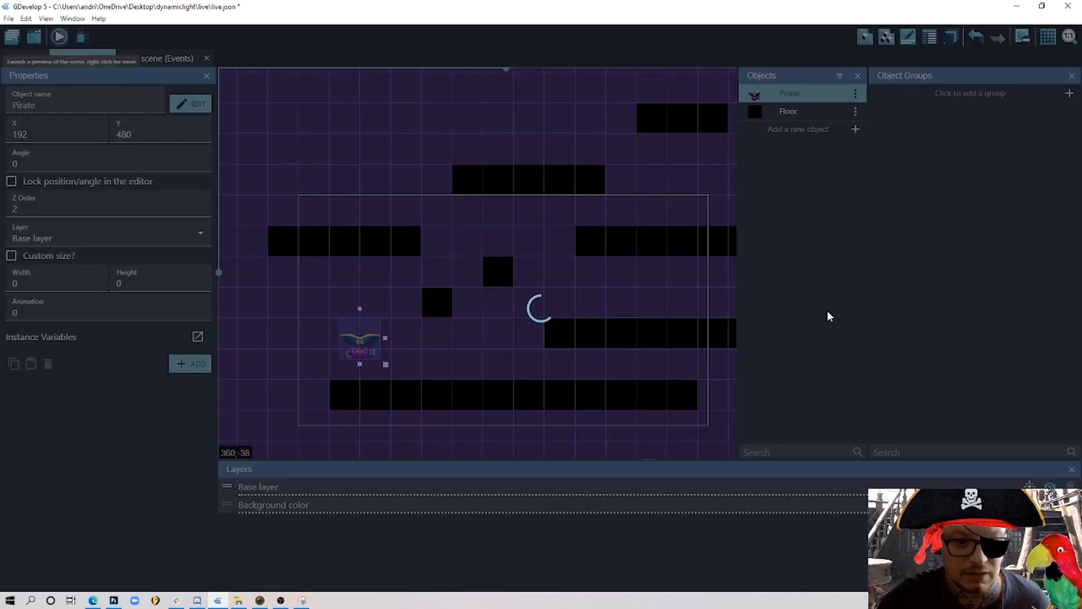
pyautogui.click(59, 37)
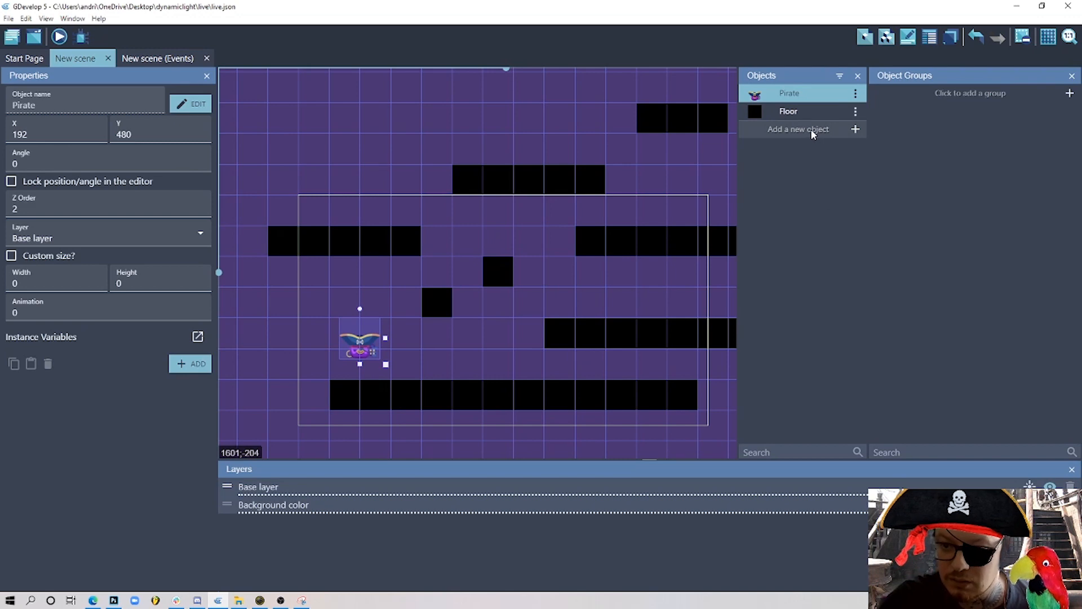
# - Add a Light object named Light1 with radius 500 and pick its colour
pyautogui.click(798, 129)
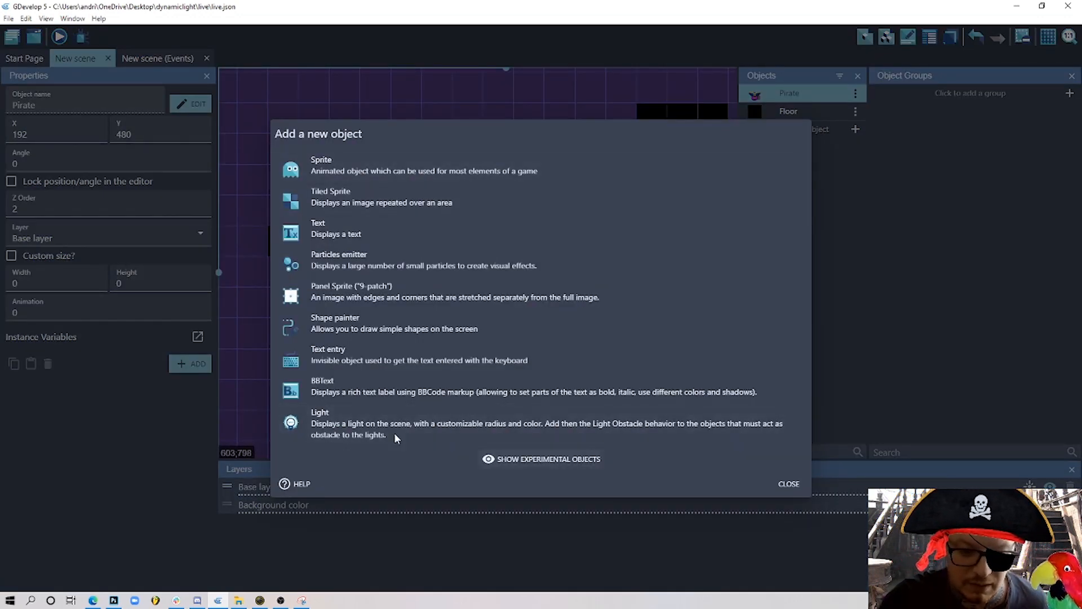
pyautogui.click(320, 412)
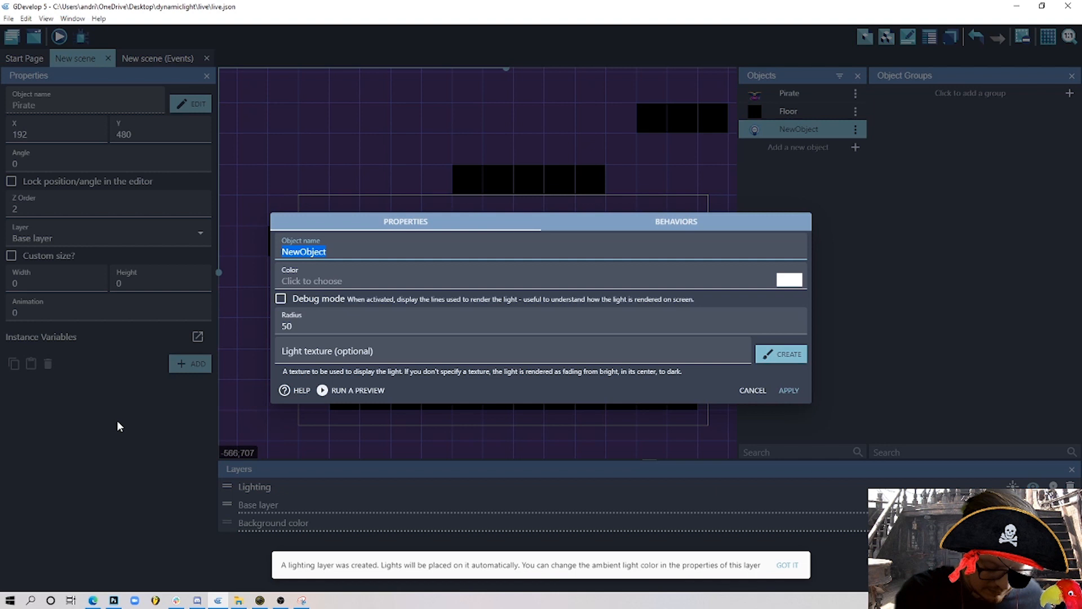
pyautogui.write('Light1')
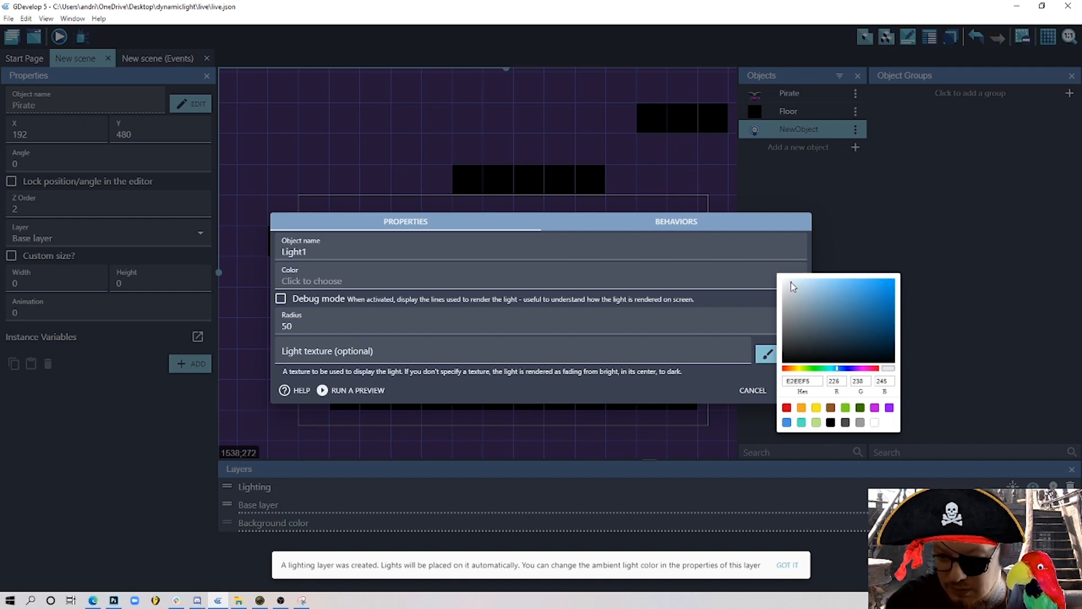
pyautogui.click(789, 280)
pyautogui.write('0')
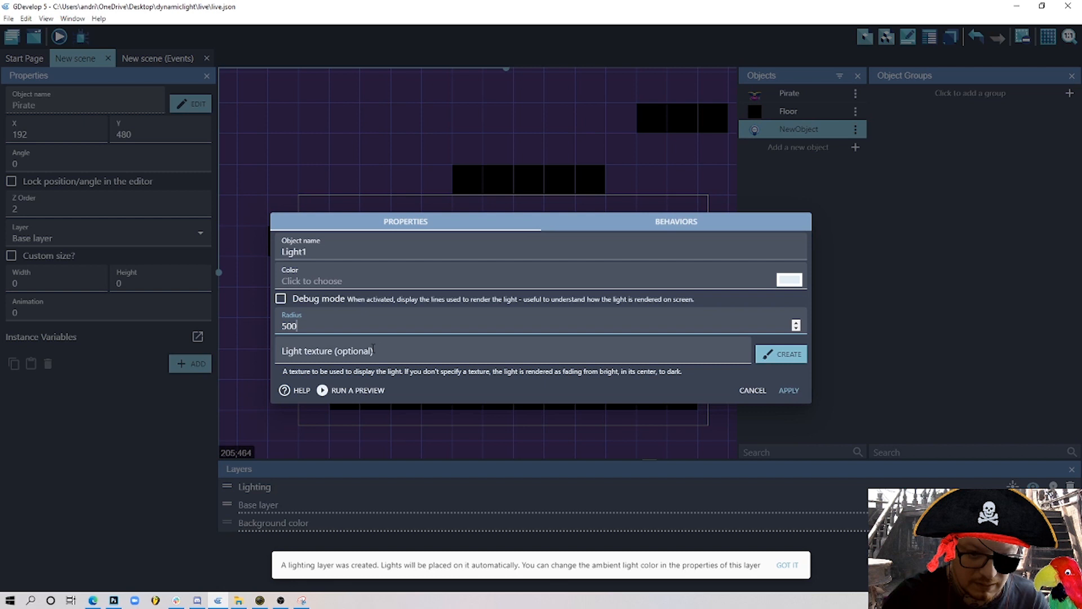
# - Apply Light1's settings and place it in the scene at 288, 288
pyautogui.click(788, 390)
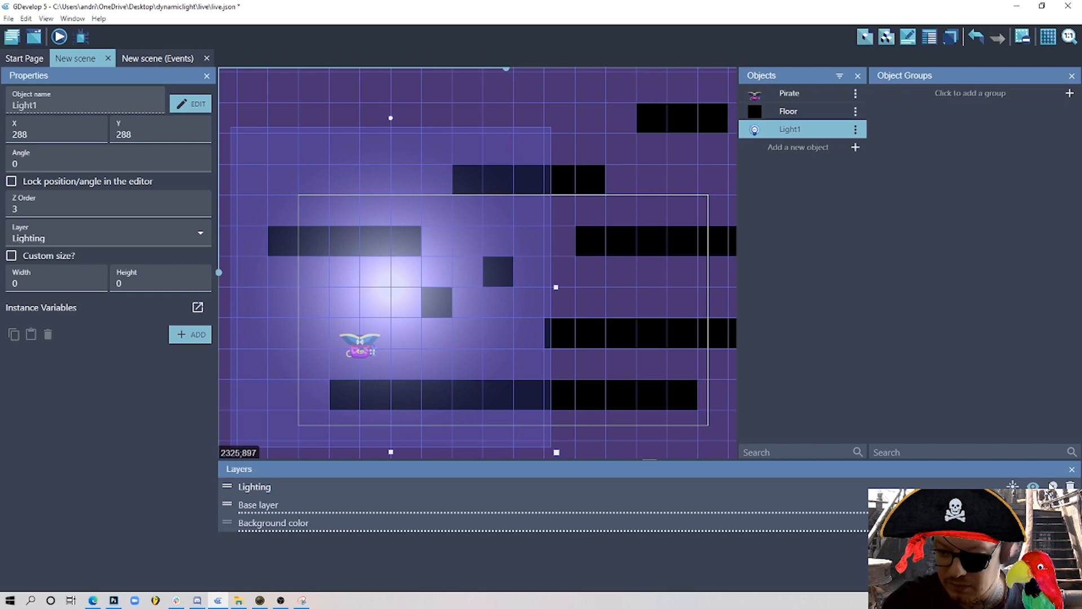
pyautogui.moveTo(403, 279)
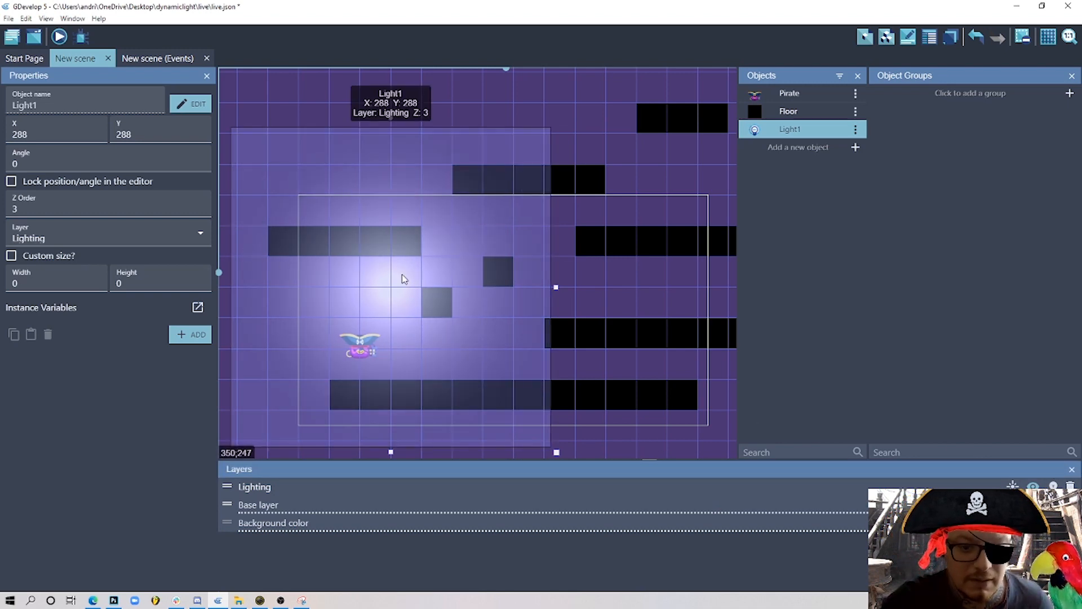
pyautogui.moveTo(358, 283)
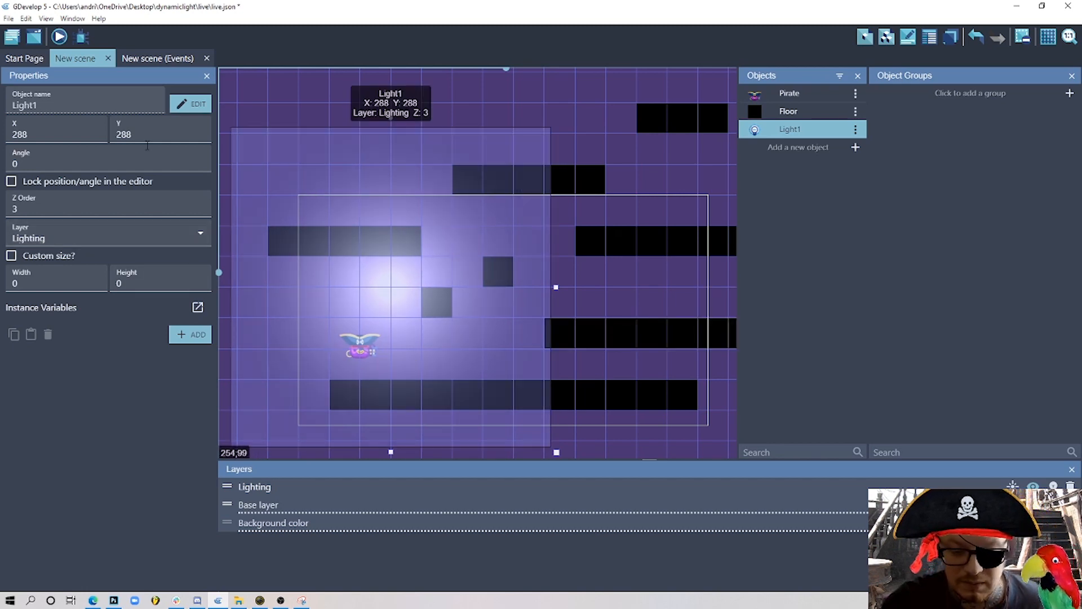
pyautogui.click(58, 37)
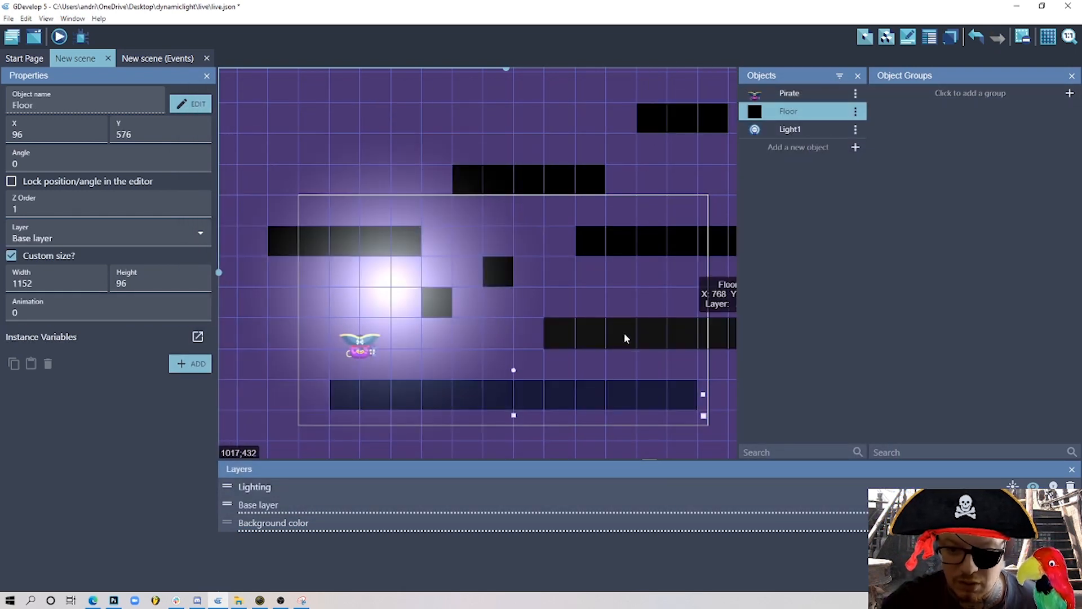
# - Select the right floor platform and review the Floor object's Platform behavior
pyautogui.moveTo(624, 338); pyautogui.dragTo(690, 383)
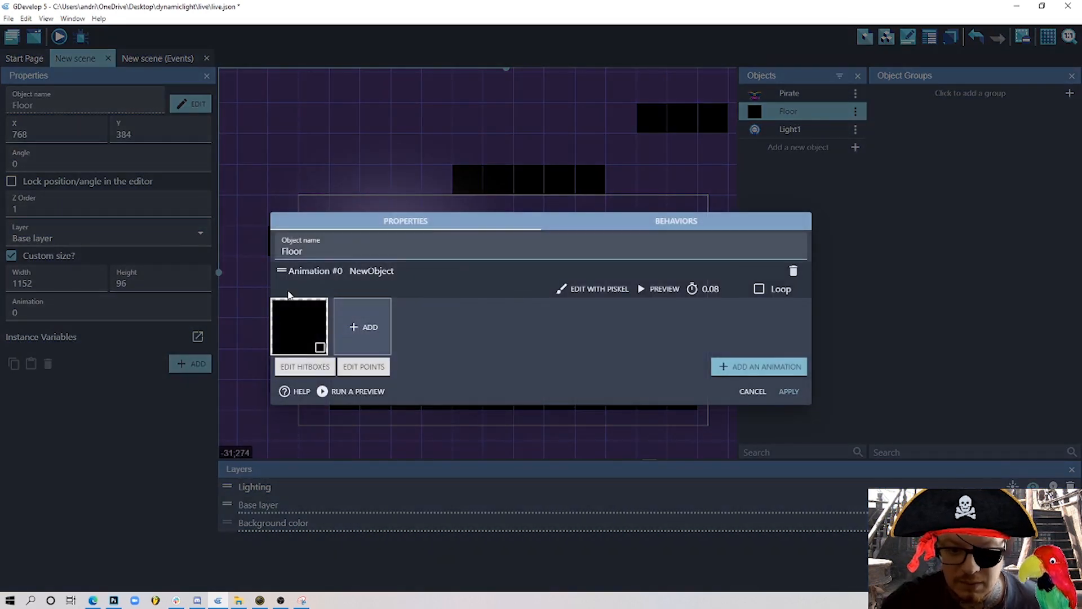
pyautogui.click(675, 221)
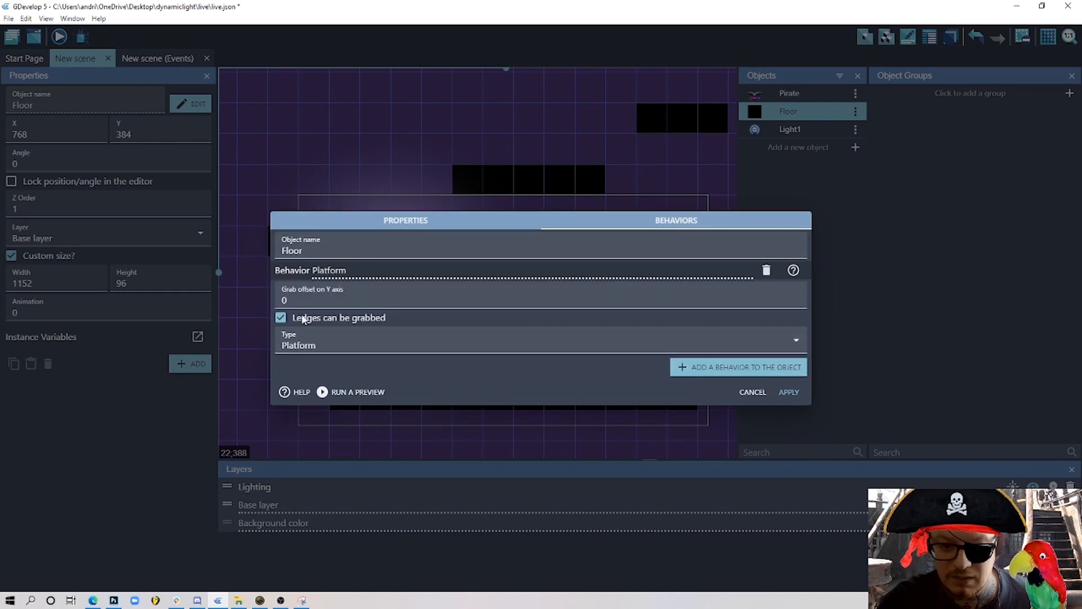
pyautogui.click(737, 366)
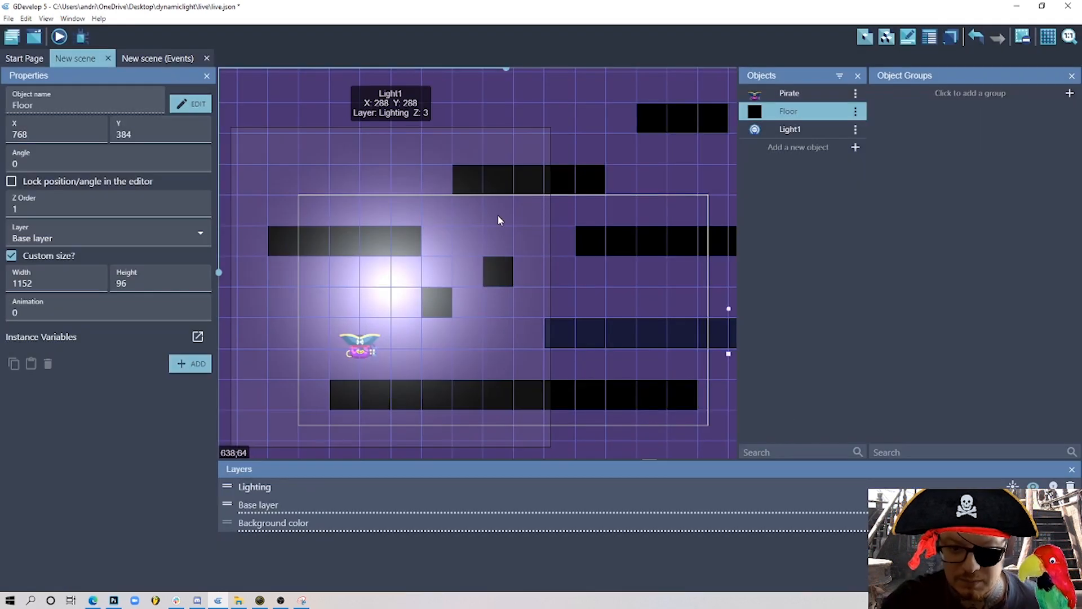
pyautogui.click(58, 36)
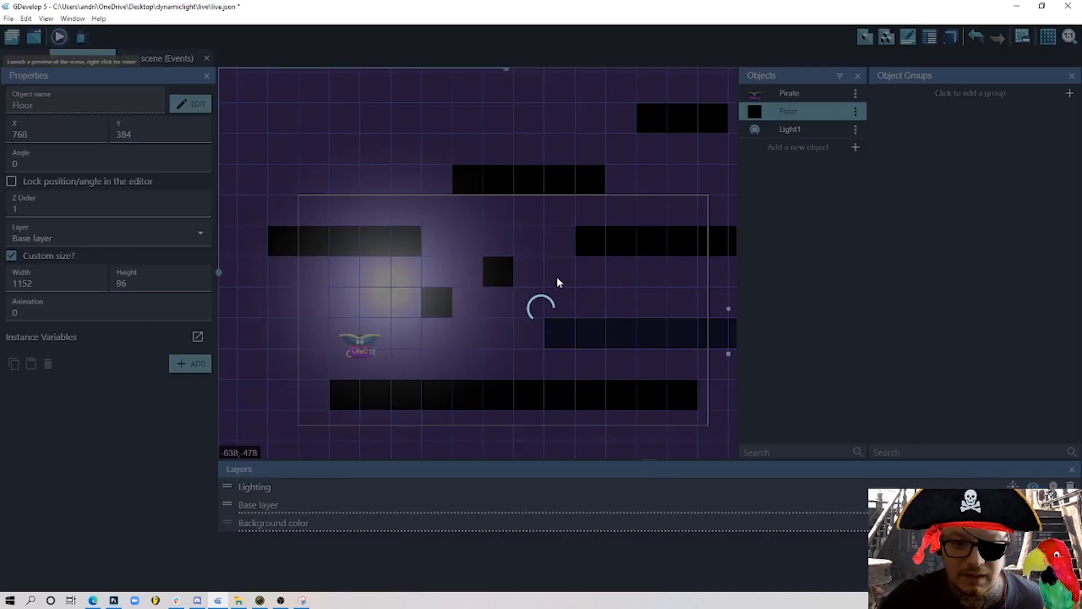
pyautogui.click(59, 37)
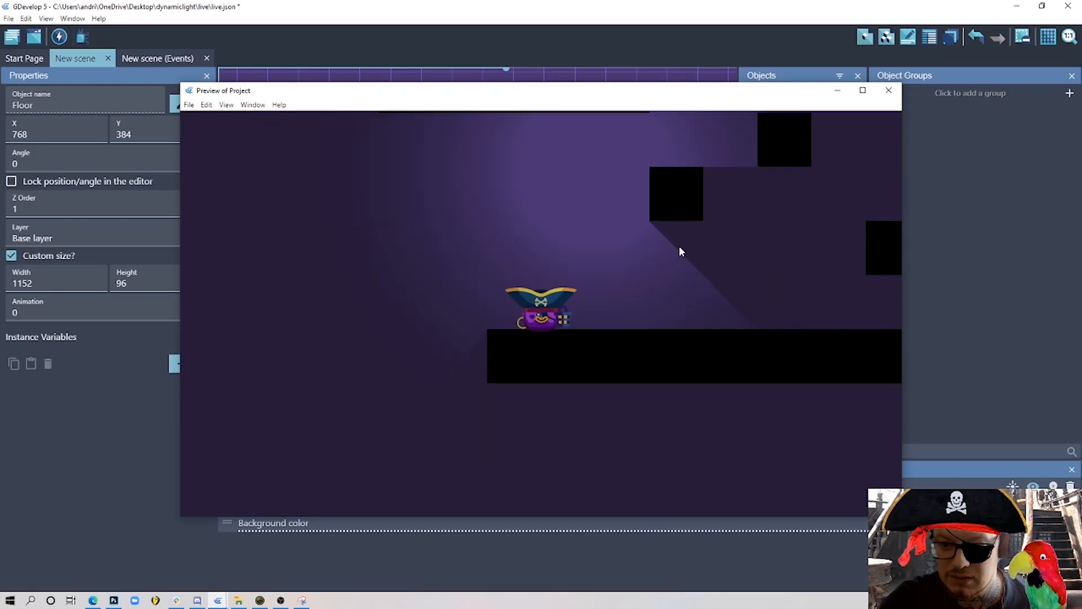
pyautogui.moveTo(620, 184)
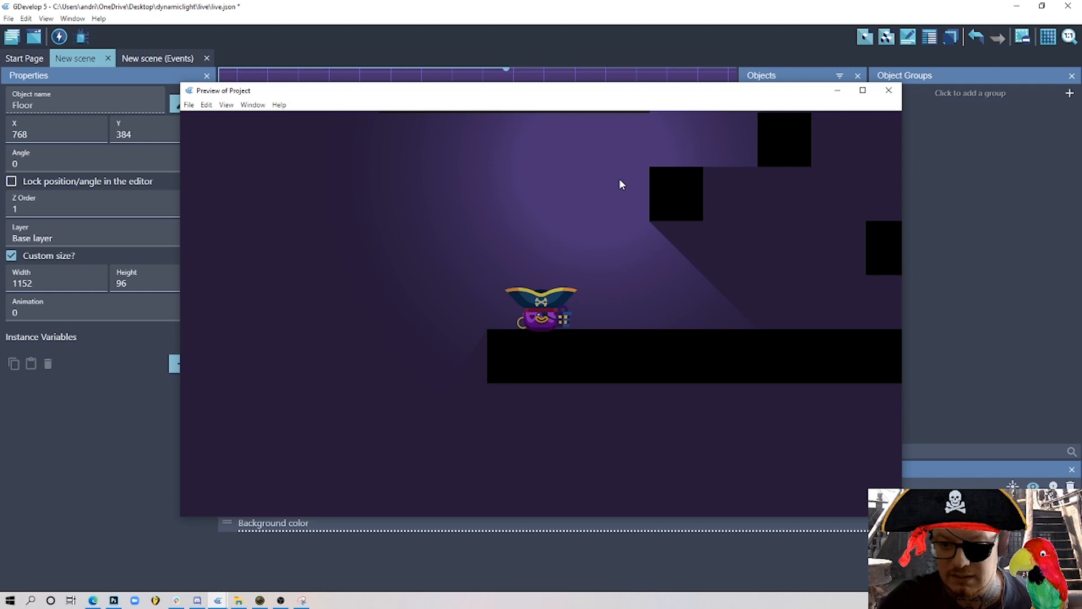
pyautogui.moveTo(608, 166)
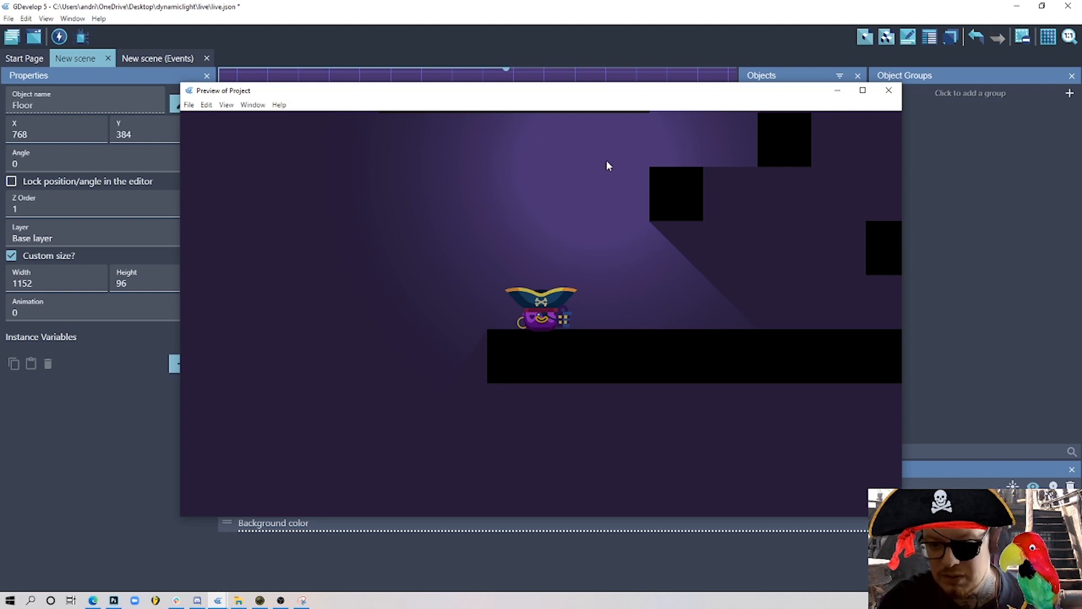
pyautogui.moveTo(493, 332)
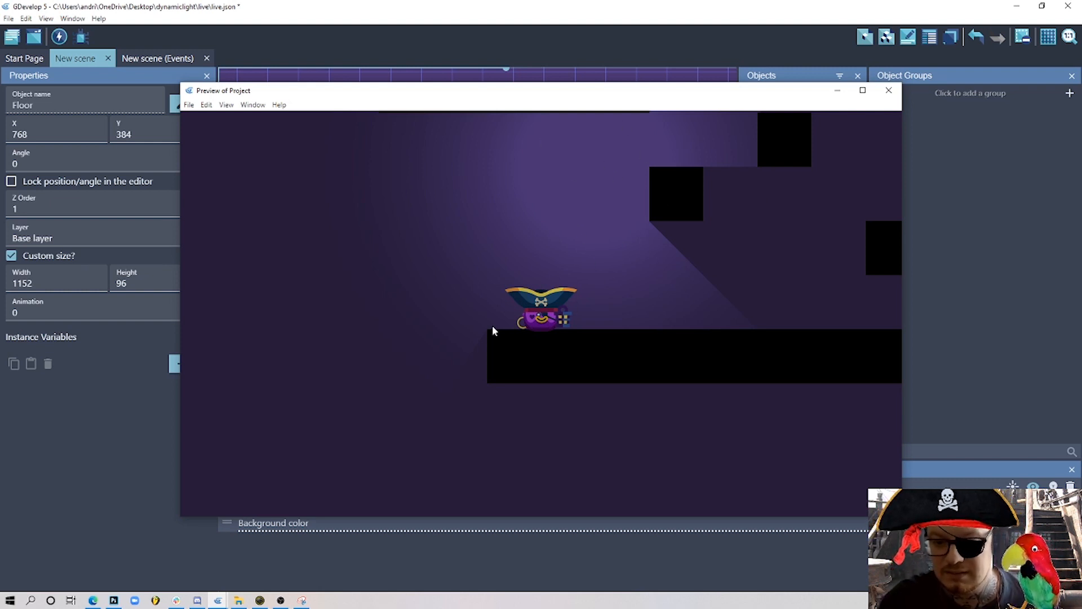
pyautogui.moveTo(578, 280)
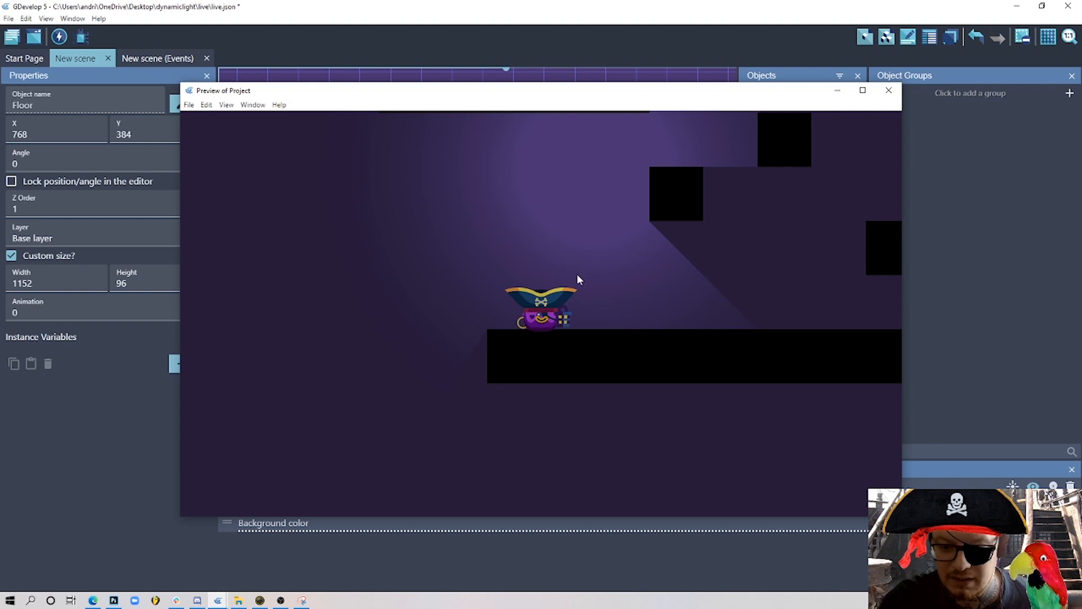
pyautogui.click(888, 90)
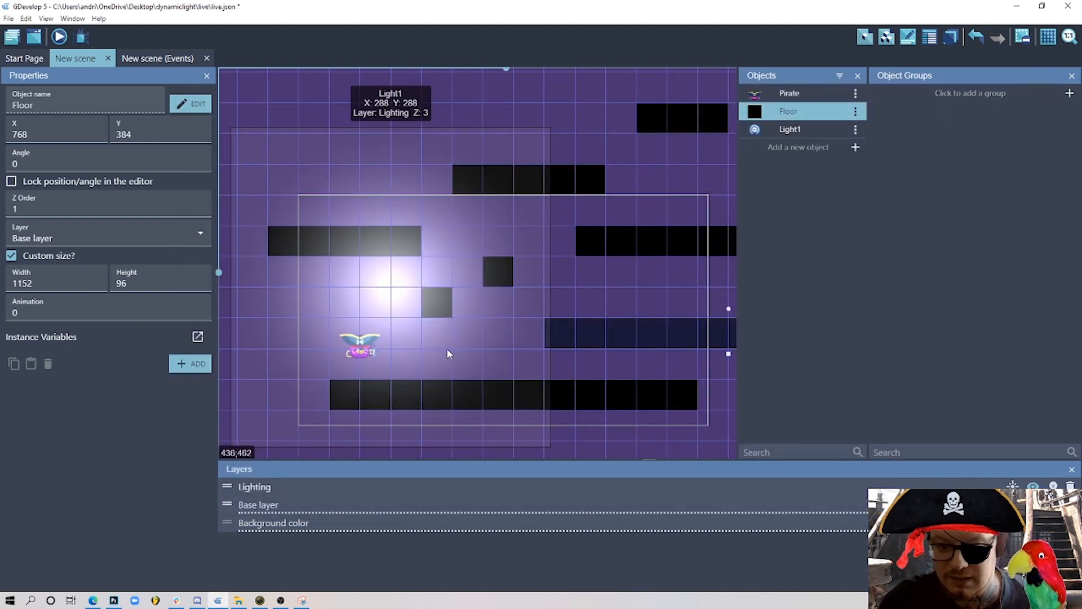
pyautogui.moveTo(500, 248)
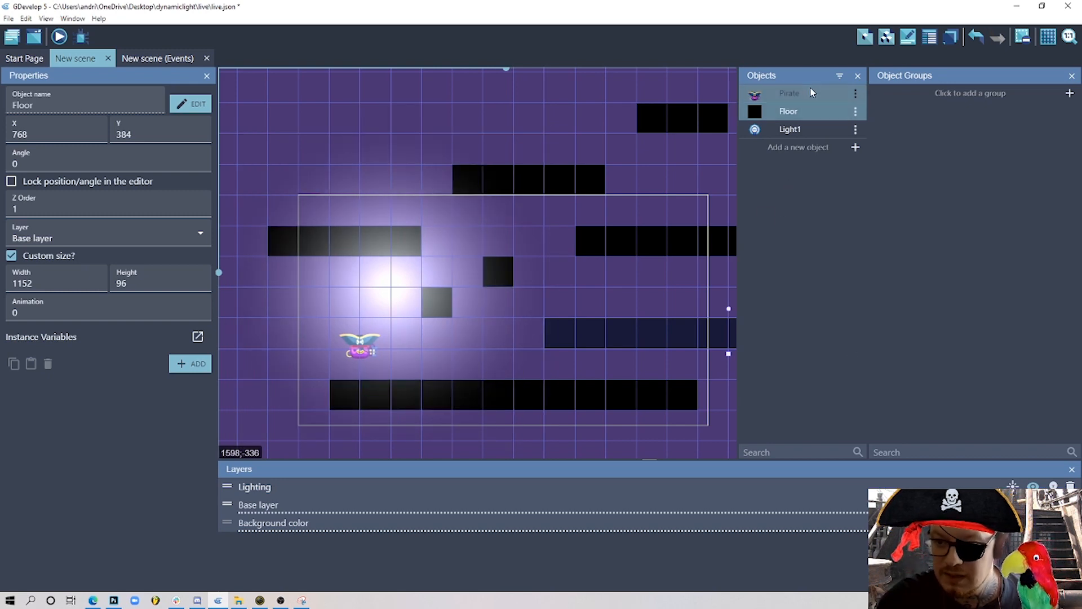
# - Open the Pirate sprite's points and rename the Flame point to Light
pyautogui.doubleClick(788, 93)
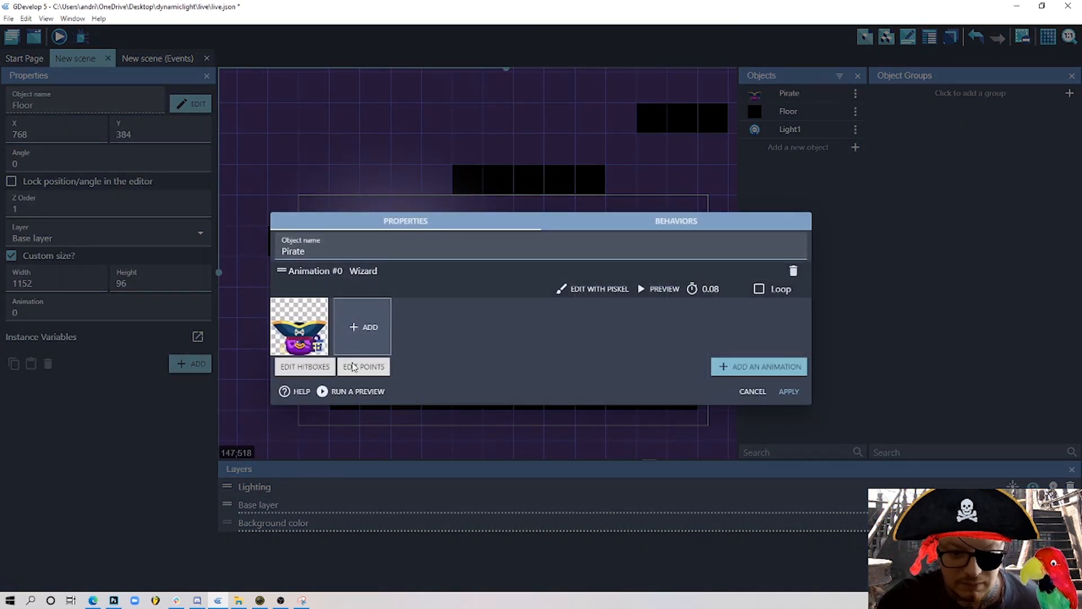
pyautogui.click(363, 366)
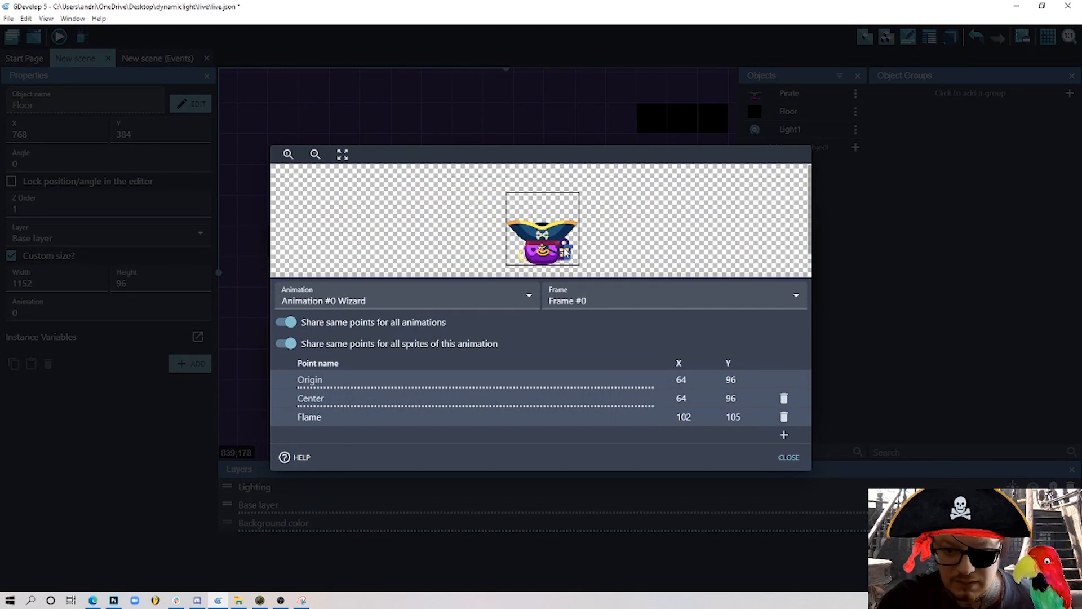
pyautogui.click(309, 417)
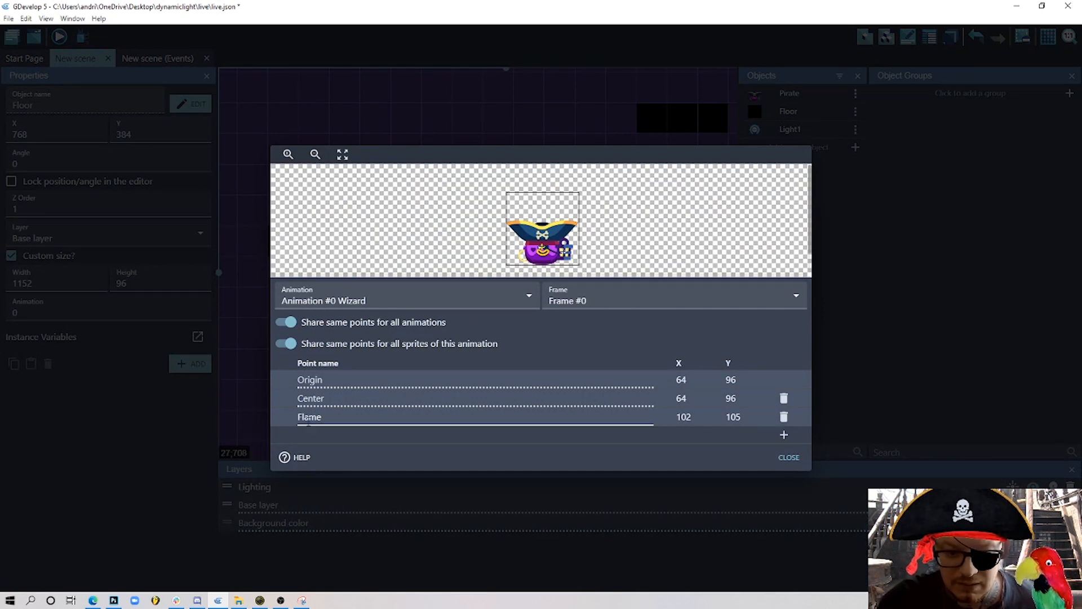
pyautogui.doubleClick(310, 416)
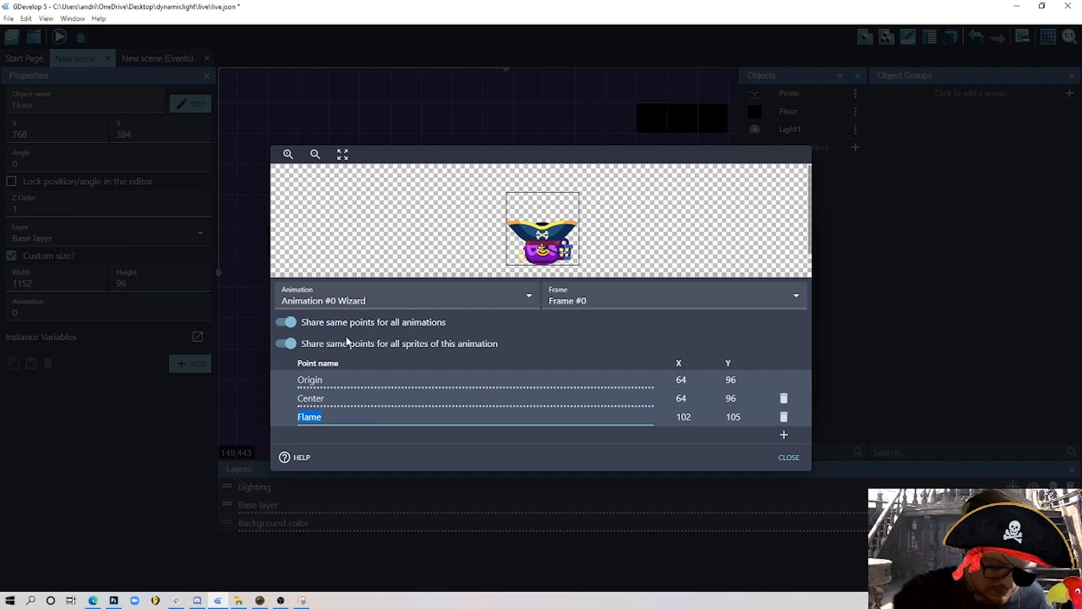
pyautogui.write('Light')
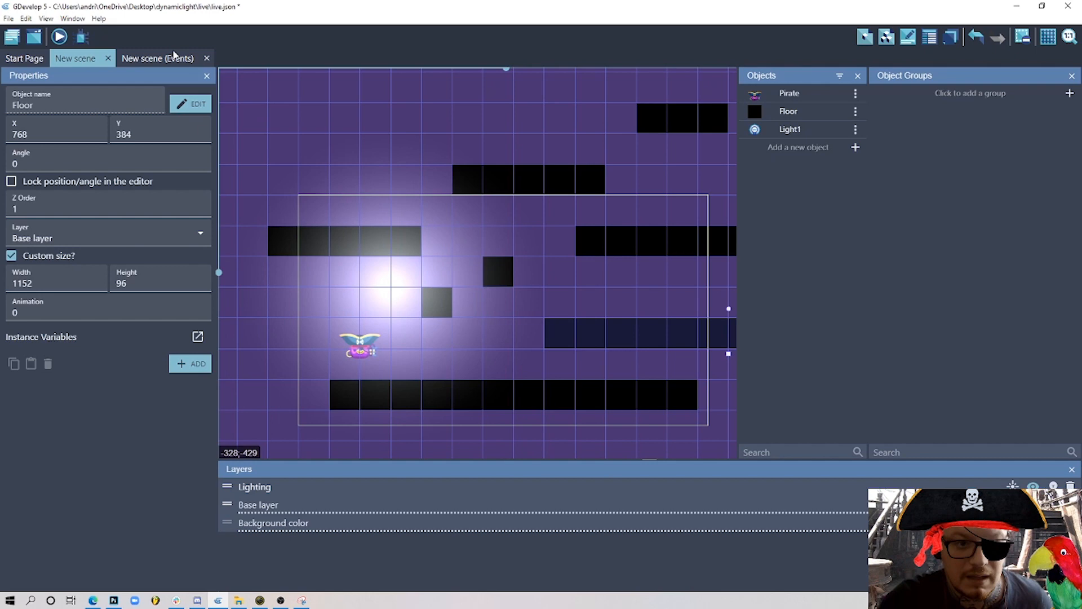
# - In the events, start a Light1 'Change position' action
pyautogui.click(157, 58)
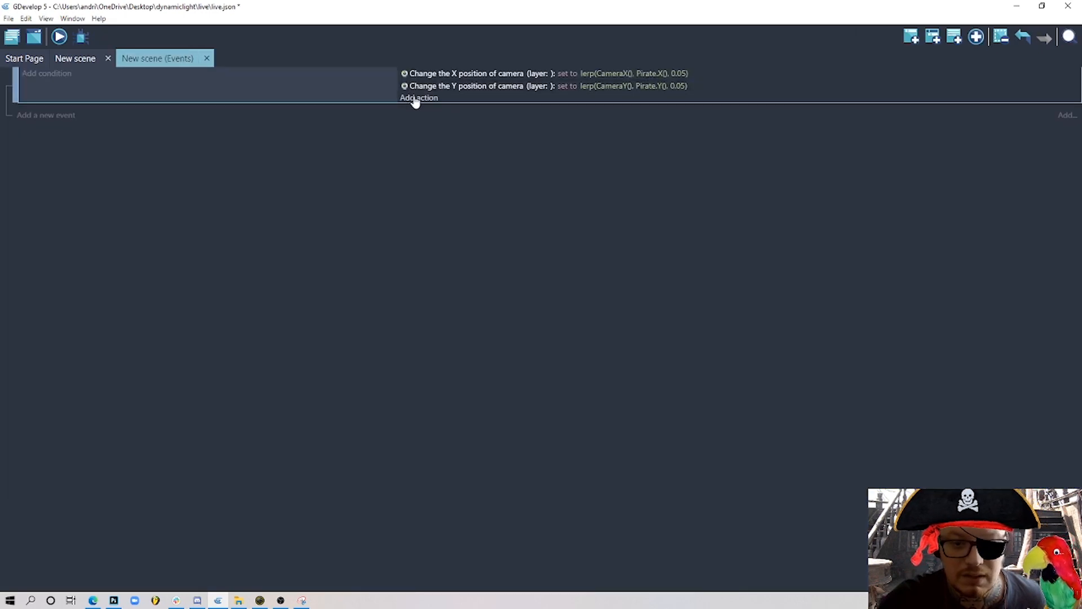
pyautogui.click(418, 98)
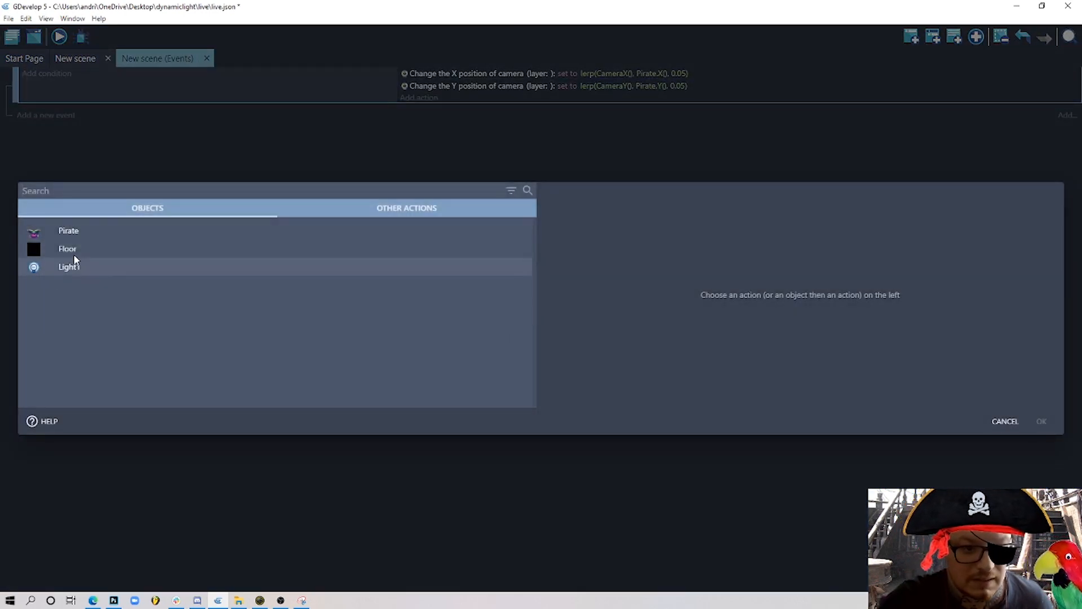
pyautogui.write('po')
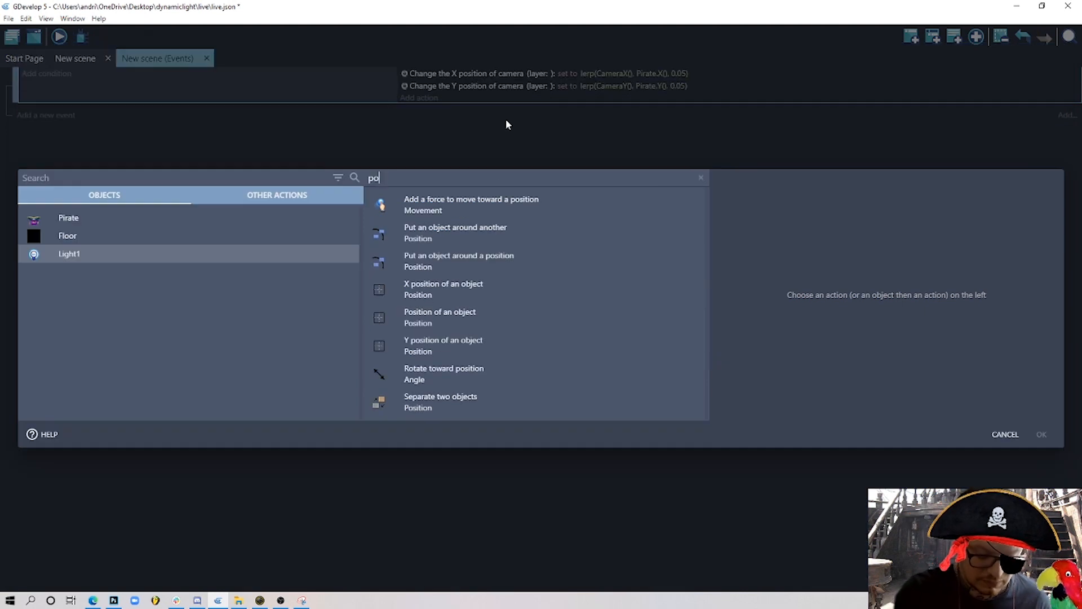
pyautogui.click(440, 317)
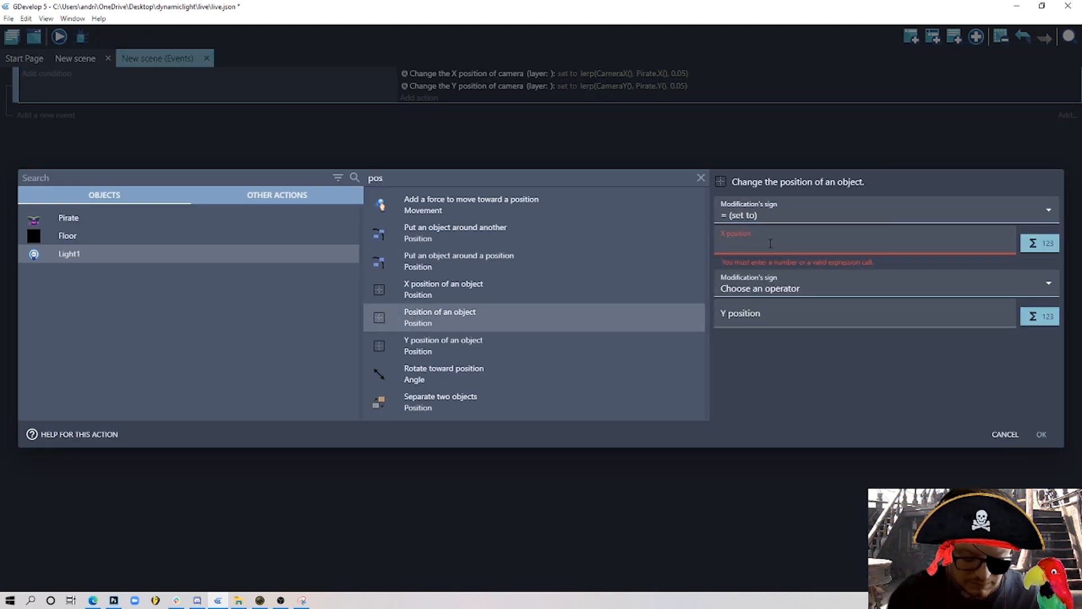
# - Set X and Y to Pirate.PointX/PointY("LightPoint") and confirm the action
pyautogui.write('Pirate.')
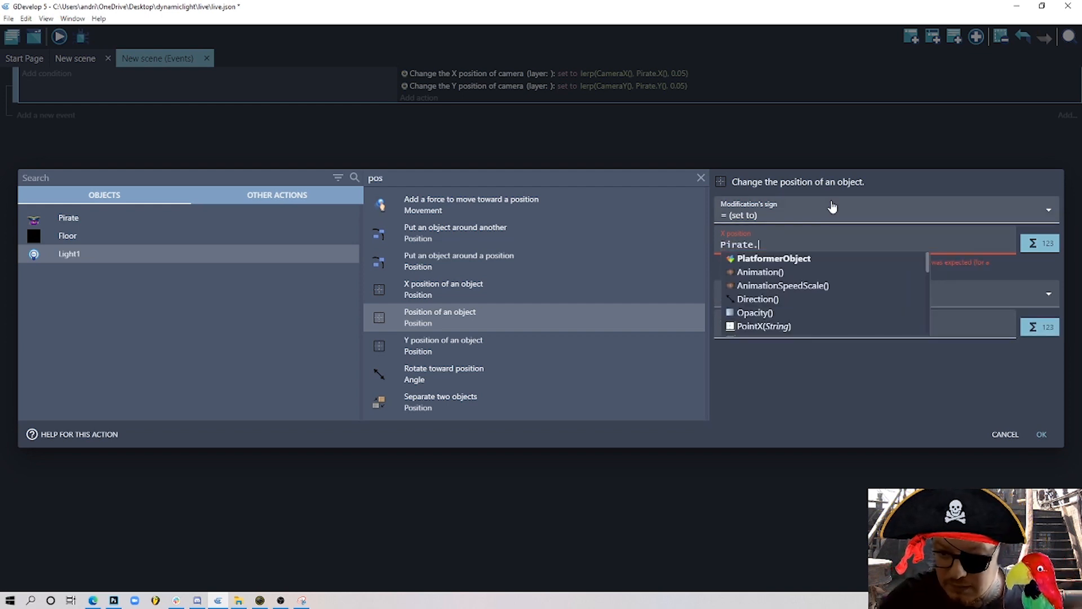
pyautogui.write('Point')
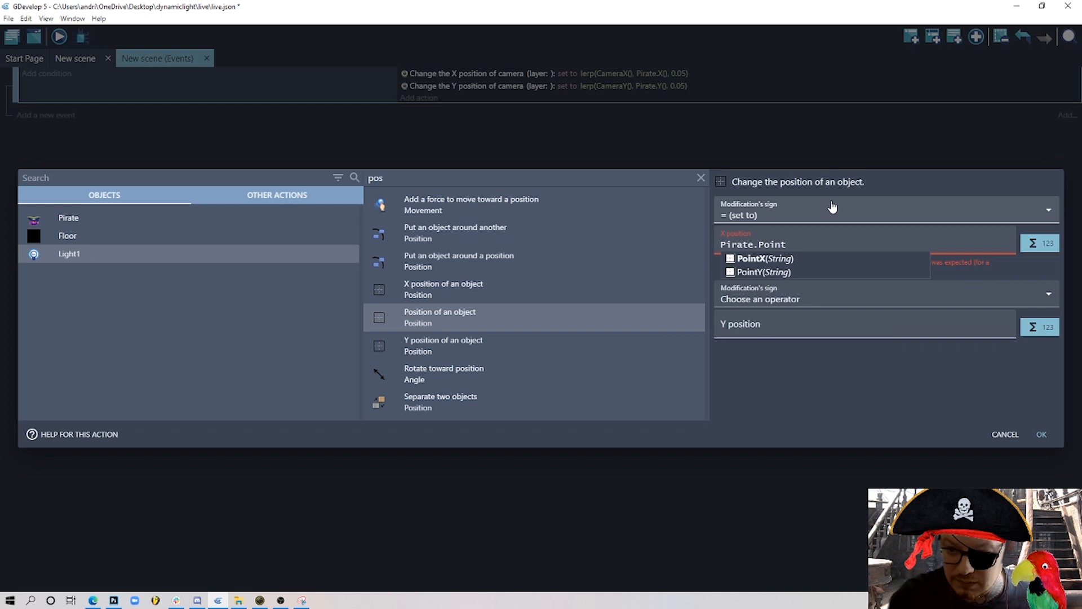
pyautogui.click(765, 258)
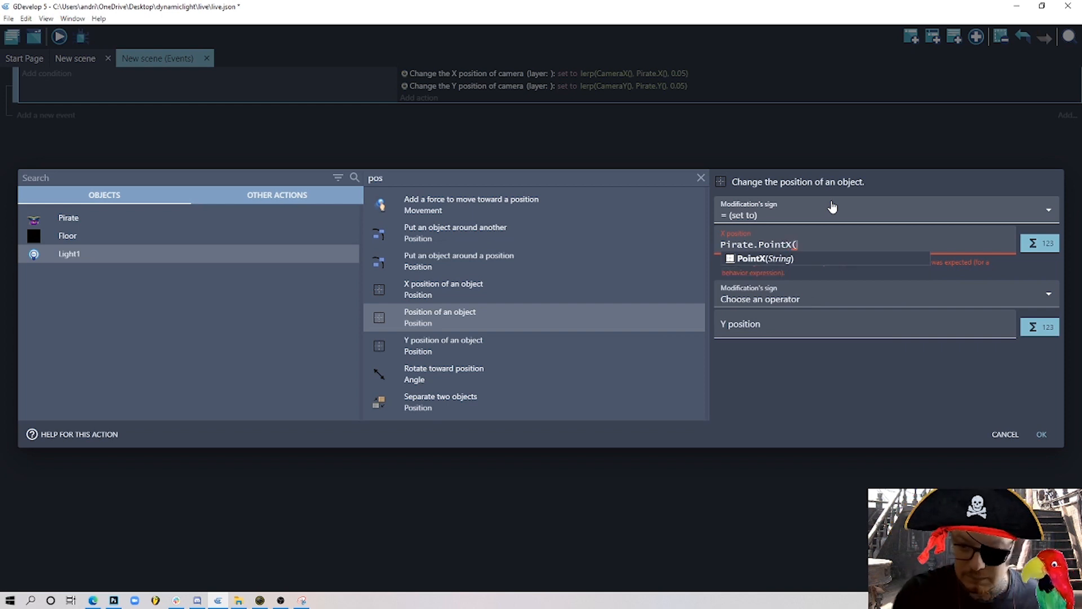
pyautogui.write('"')
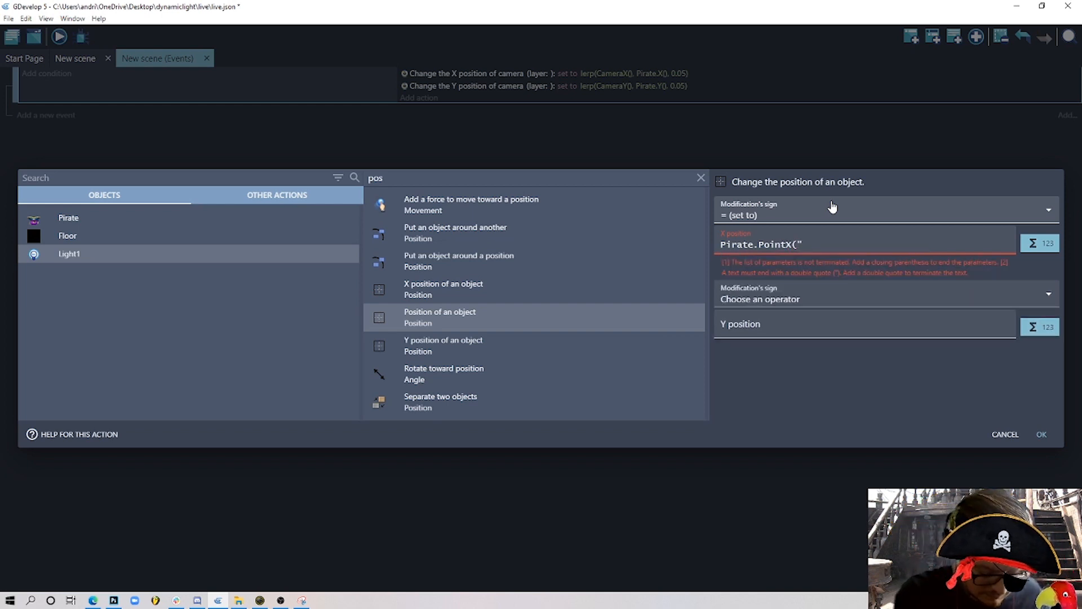
pyautogui.write('Light')
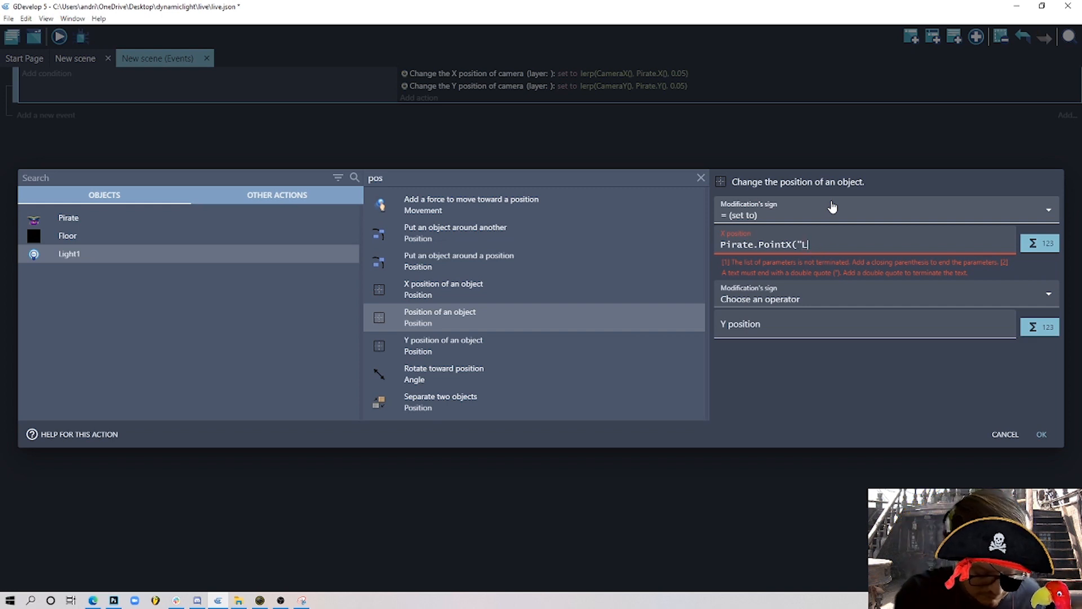
pyautogui.write('ightPoint")')
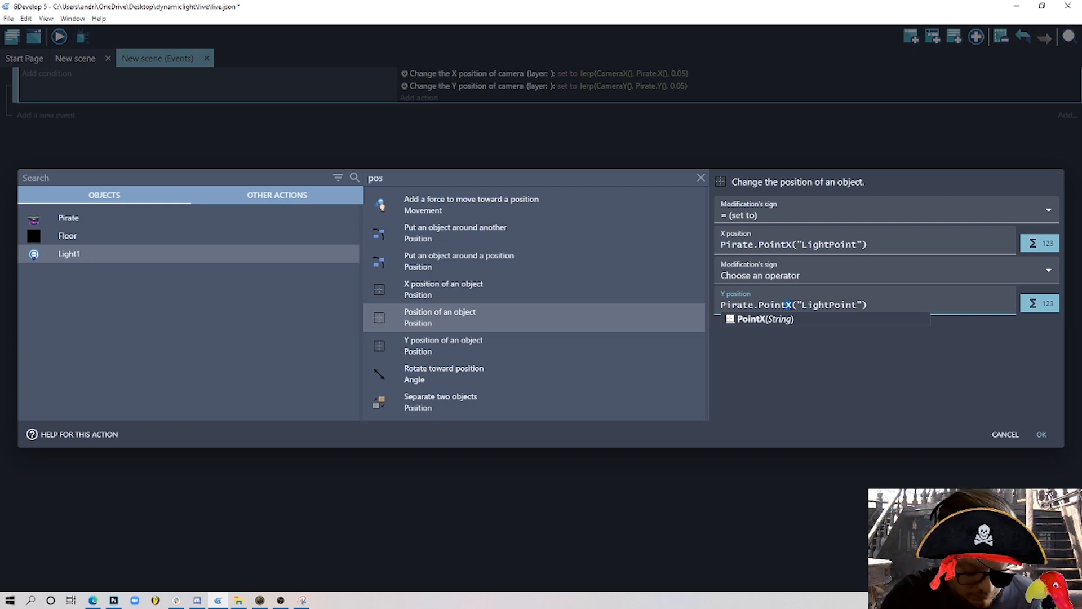
pyautogui.click(884, 275)
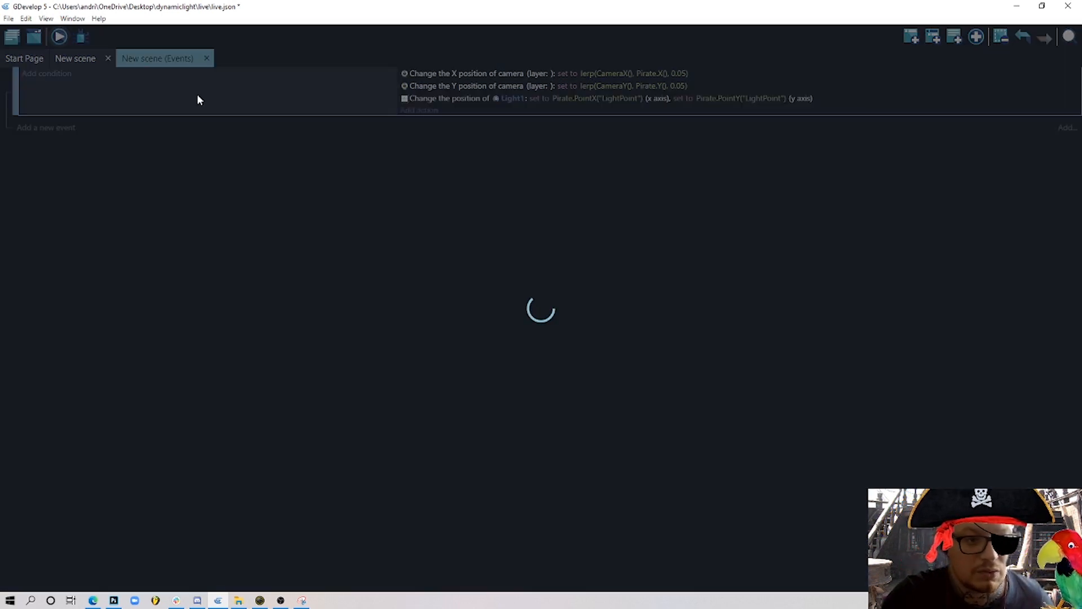
# - Preview the game to watch the light follow the pirate, then close the preview
pyautogui.click(59, 37)
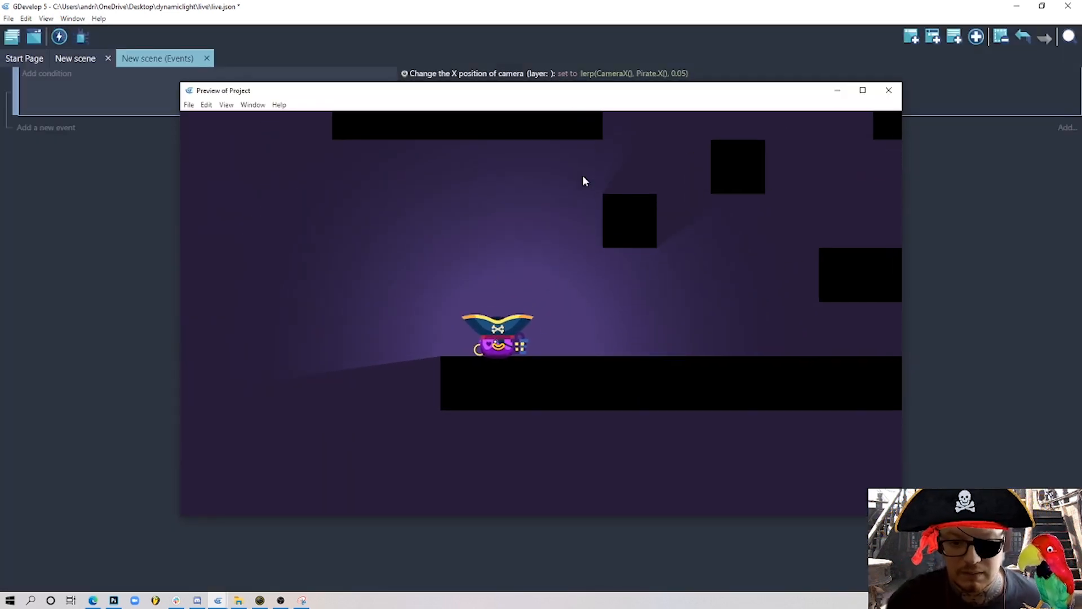
pyautogui.click(74, 58)
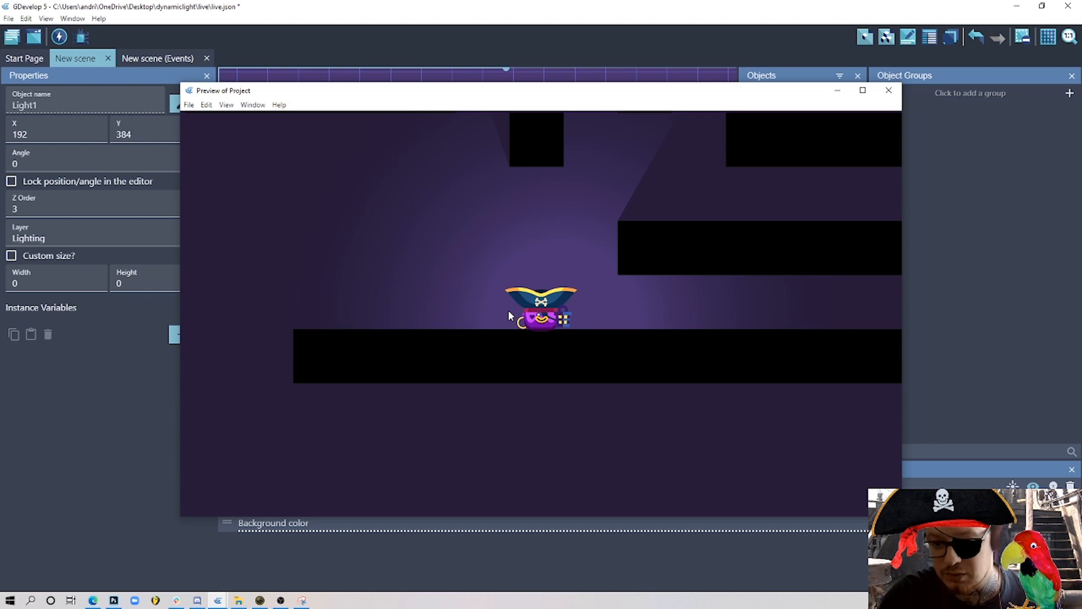
pyautogui.moveTo(573, 332)
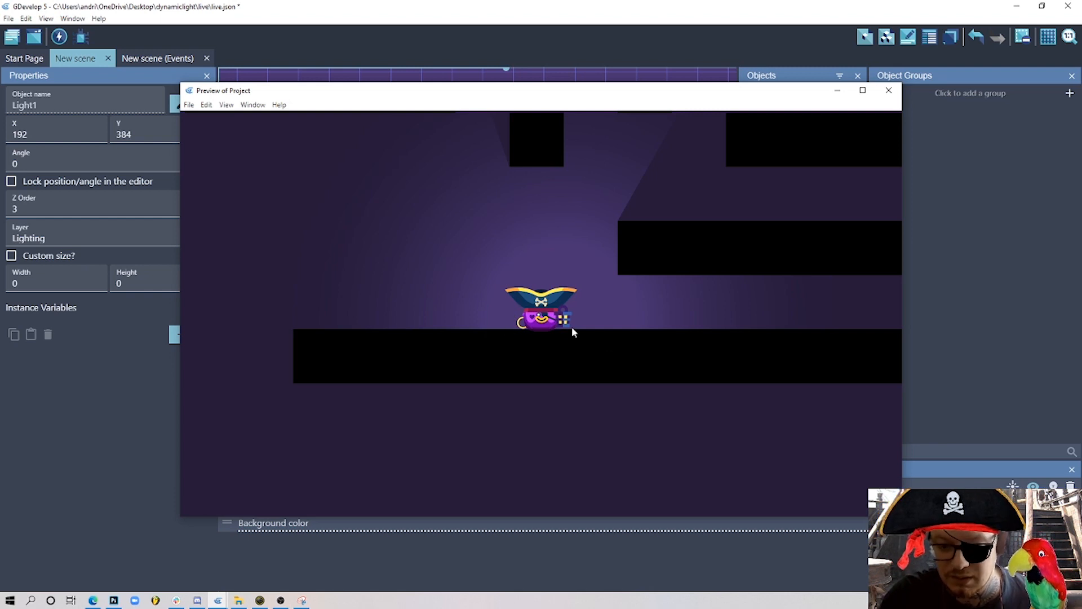
pyautogui.moveTo(598, 331)
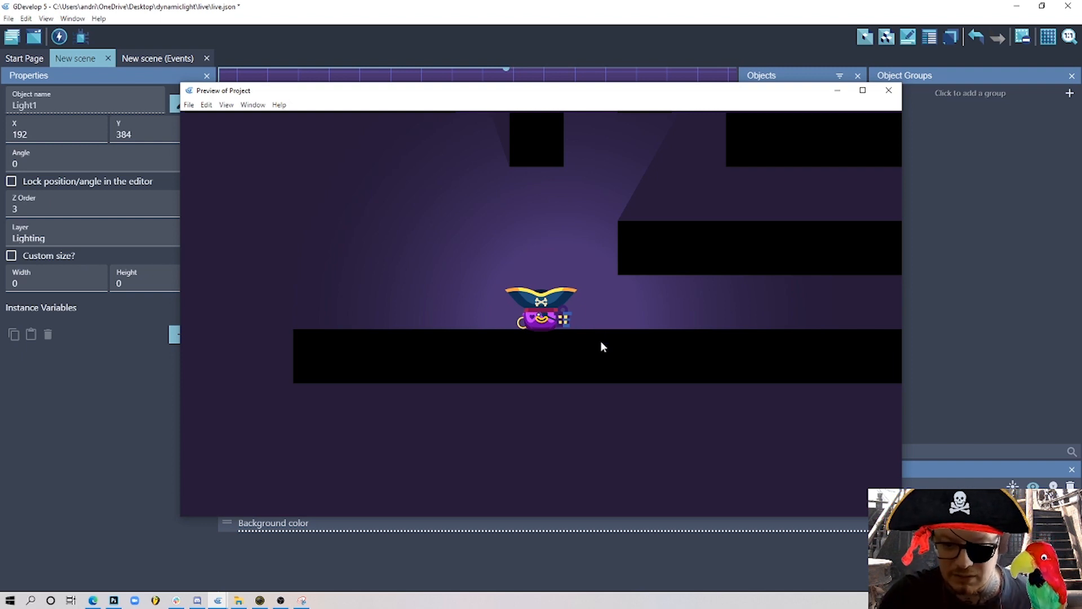
pyautogui.click(888, 90)
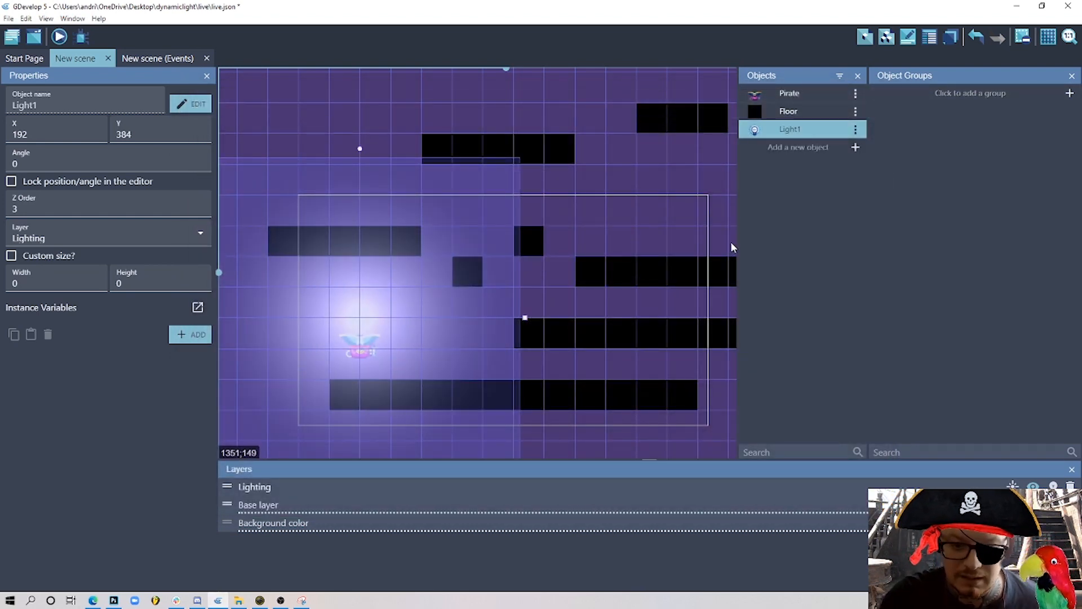
pyautogui.moveTo(394, 323)
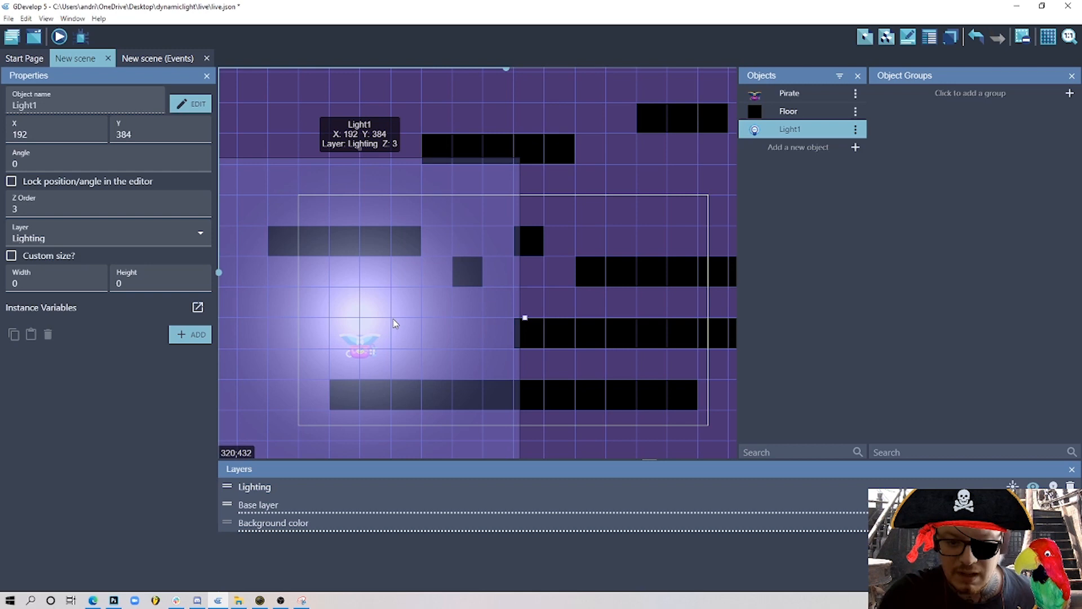
pyautogui.moveTo(826, 200)
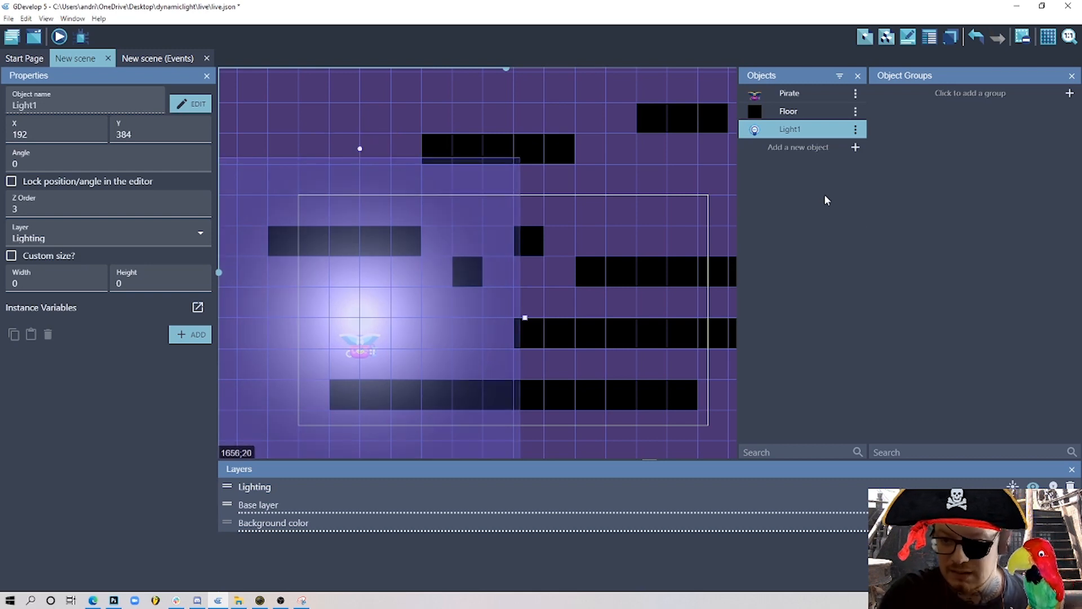
# - Add a Light object named Light2 with an orange colour and radius 150
pyautogui.click(798, 147)
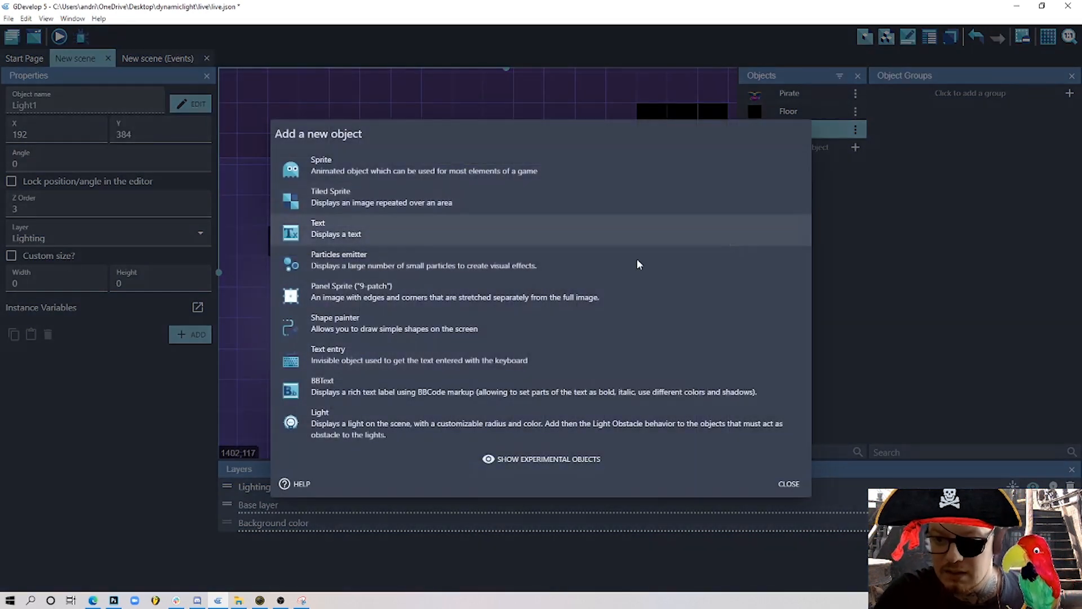
pyautogui.click(319, 411)
pyautogui.write('2')
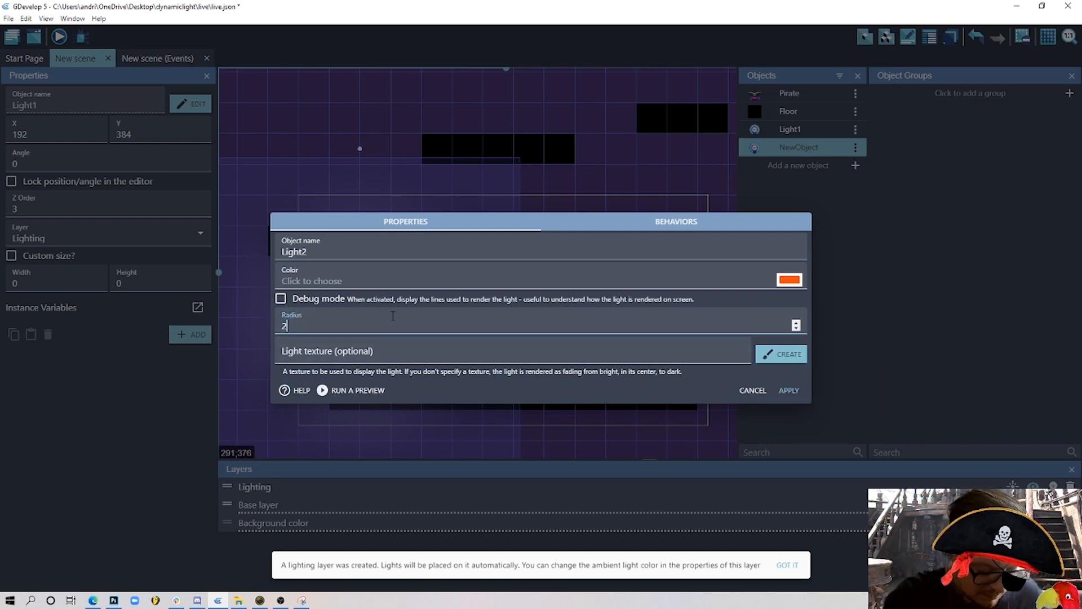
pyautogui.write('00')
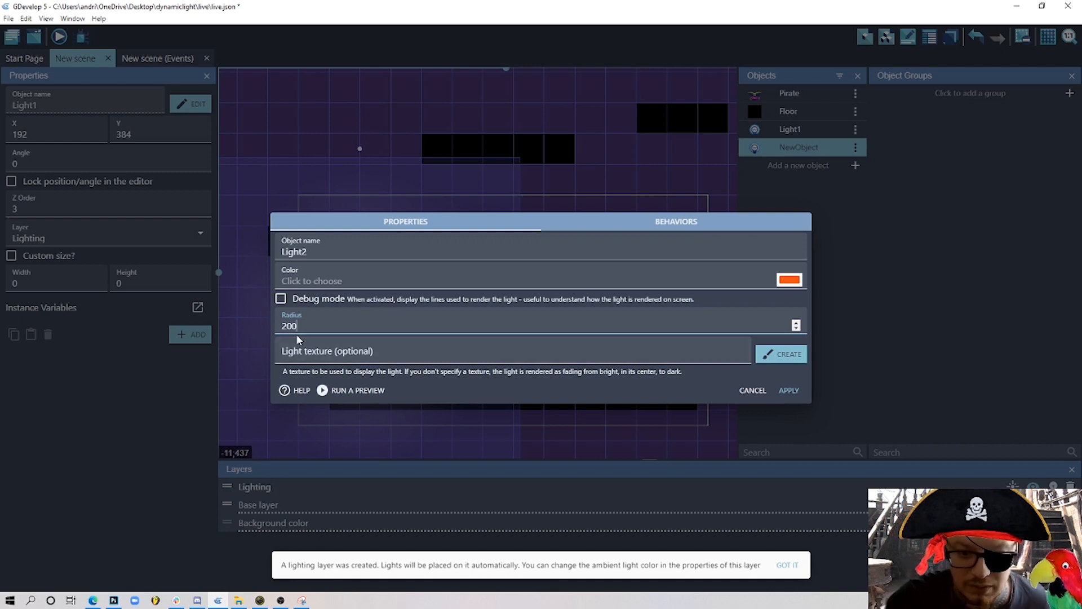
pyautogui.write('150')
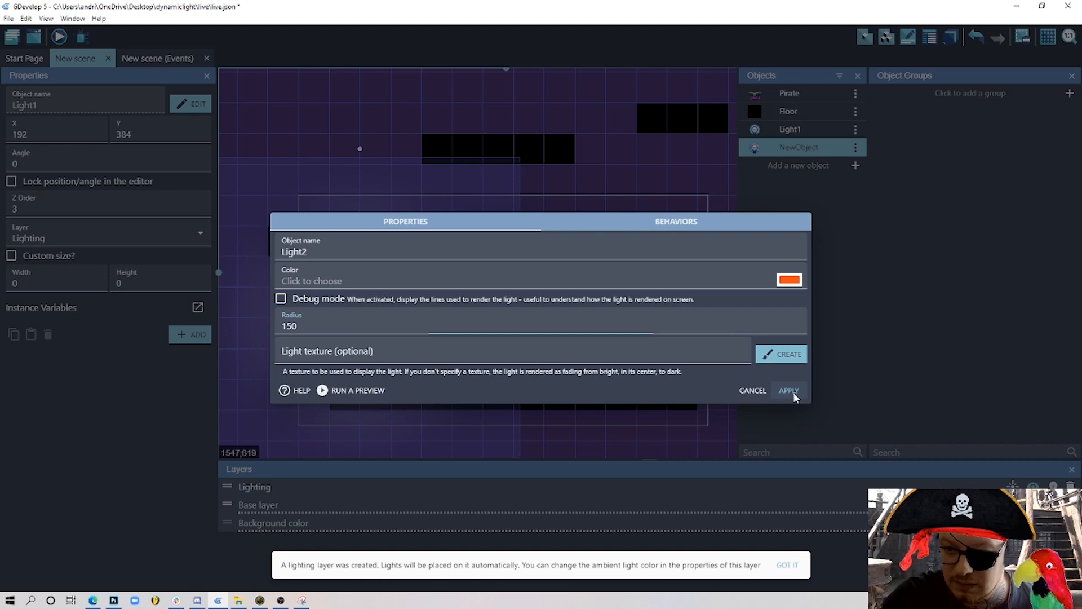
pyautogui.click(788, 390)
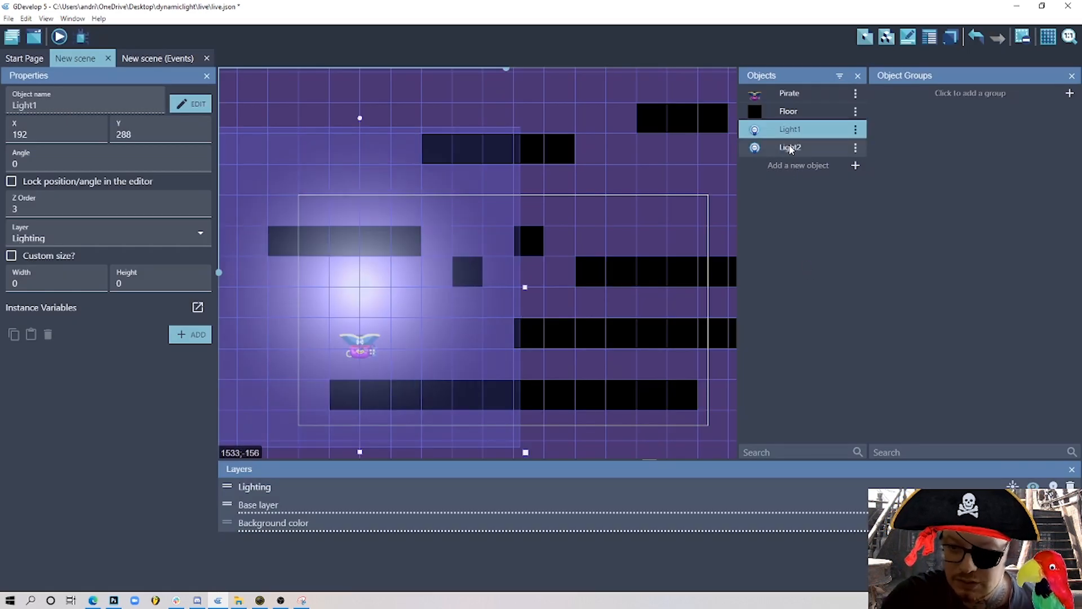
# - Drop a Light2 instance into the scene, then move to the events sheet
pyautogui.click(532, 238)
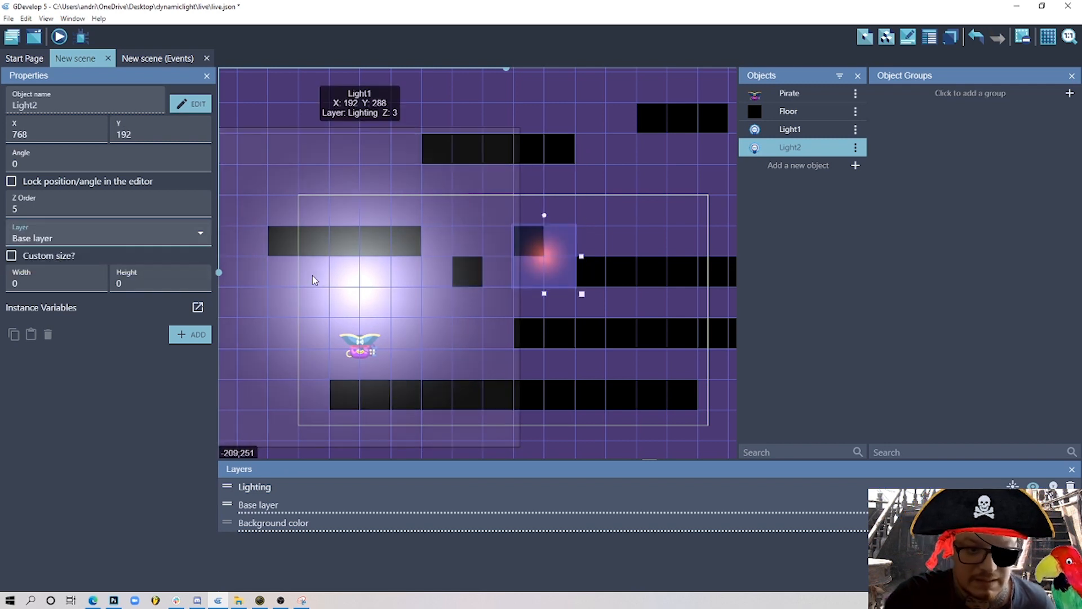
pyautogui.moveTo(599, 257)
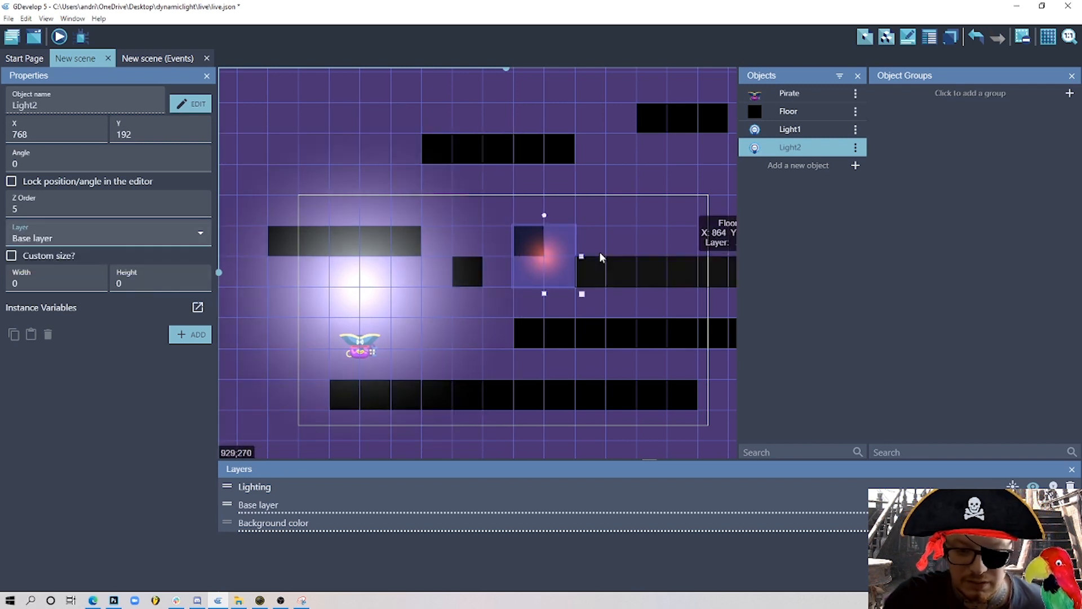
pyautogui.click(156, 58)
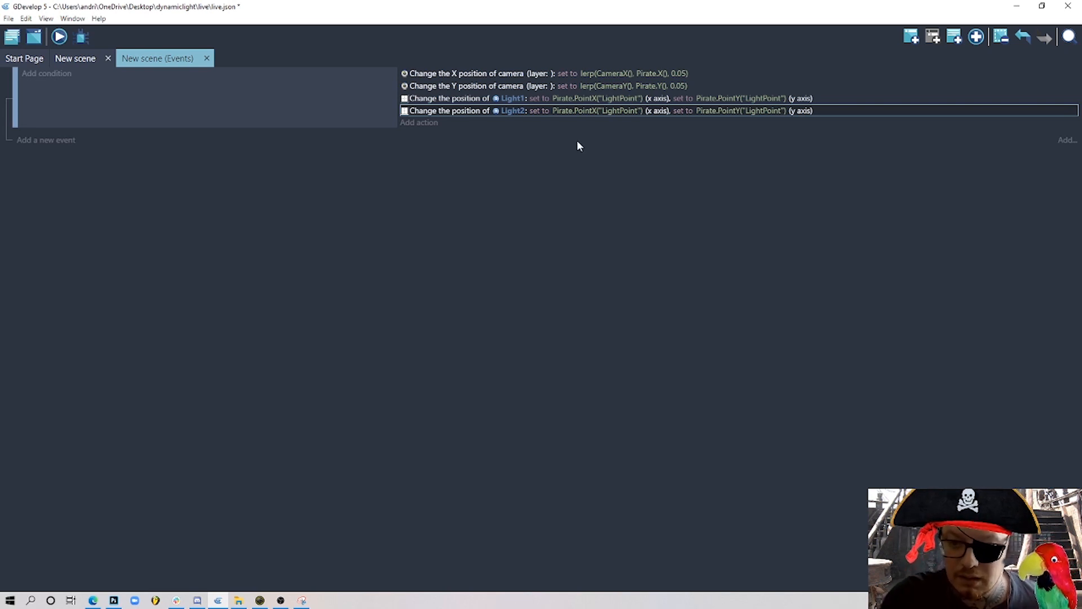
# - Add a Light1 radius action using RandomInRange(350, 400)
pyautogui.click(418, 122)
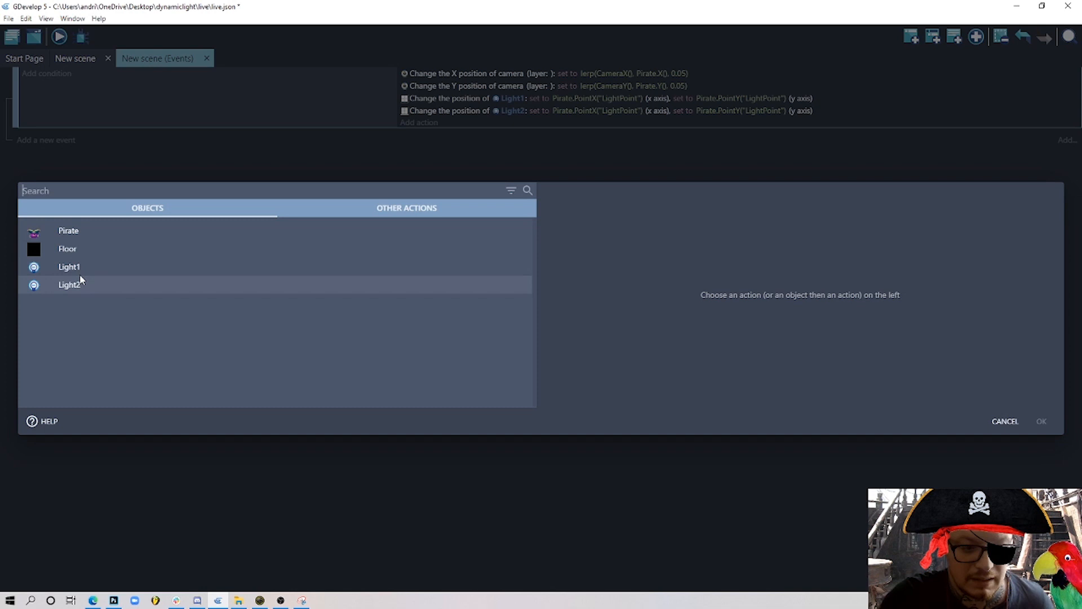
pyautogui.moveTo(143, 290)
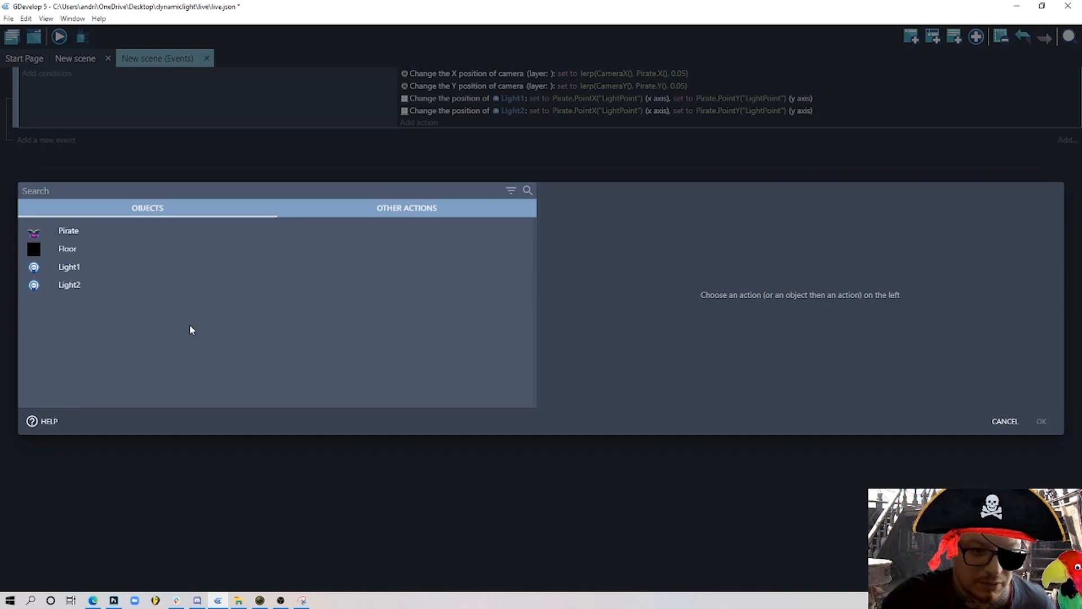
pyautogui.click(69, 266)
pyautogui.write('rad')
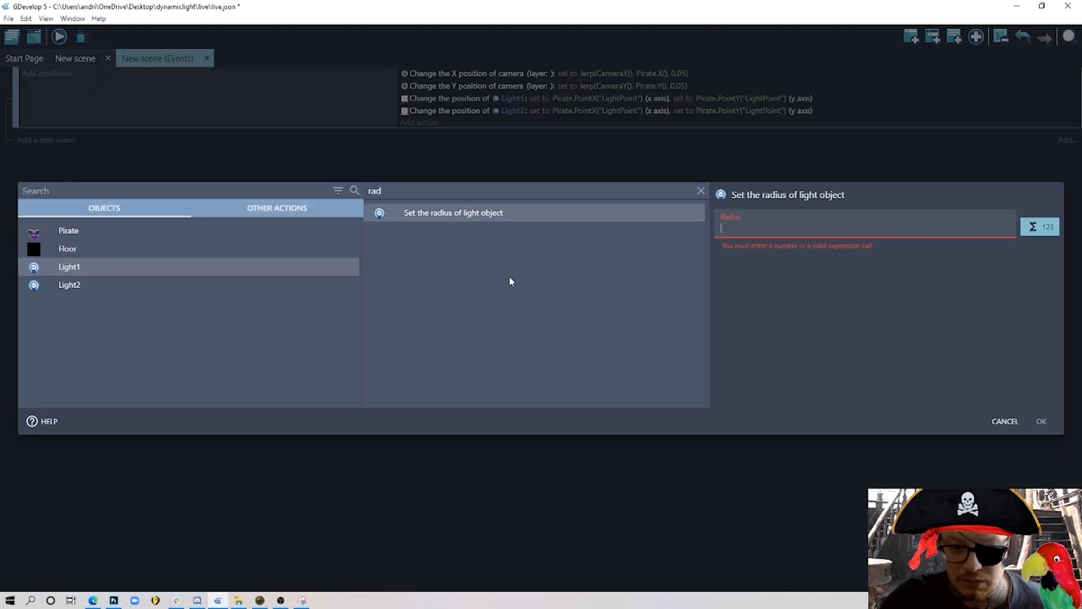
pyautogui.click(1031, 226)
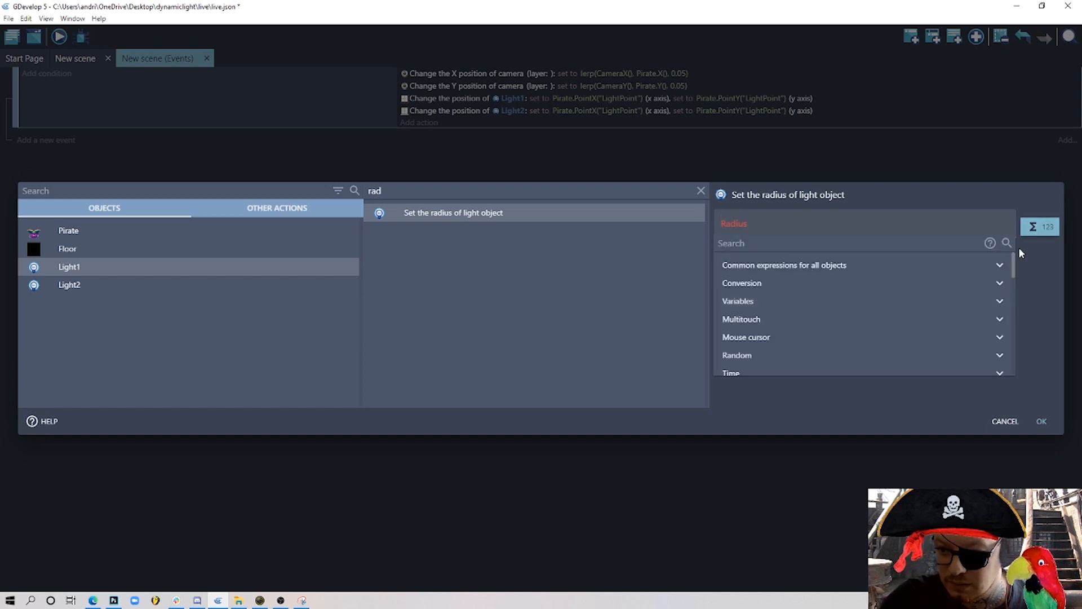
pyautogui.click(759, 223)
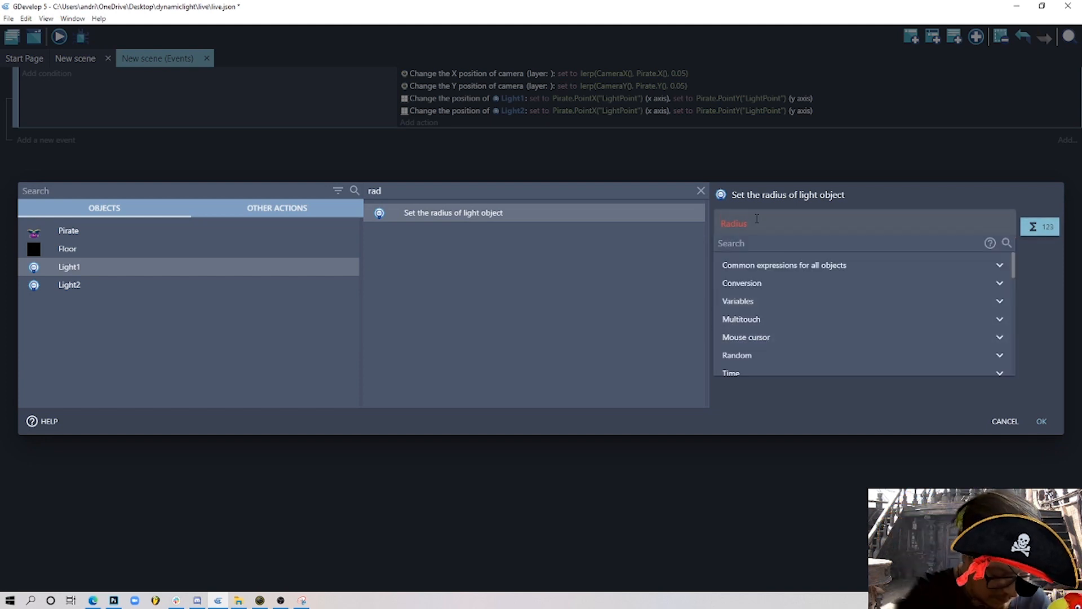
pyautogui.write('rand')
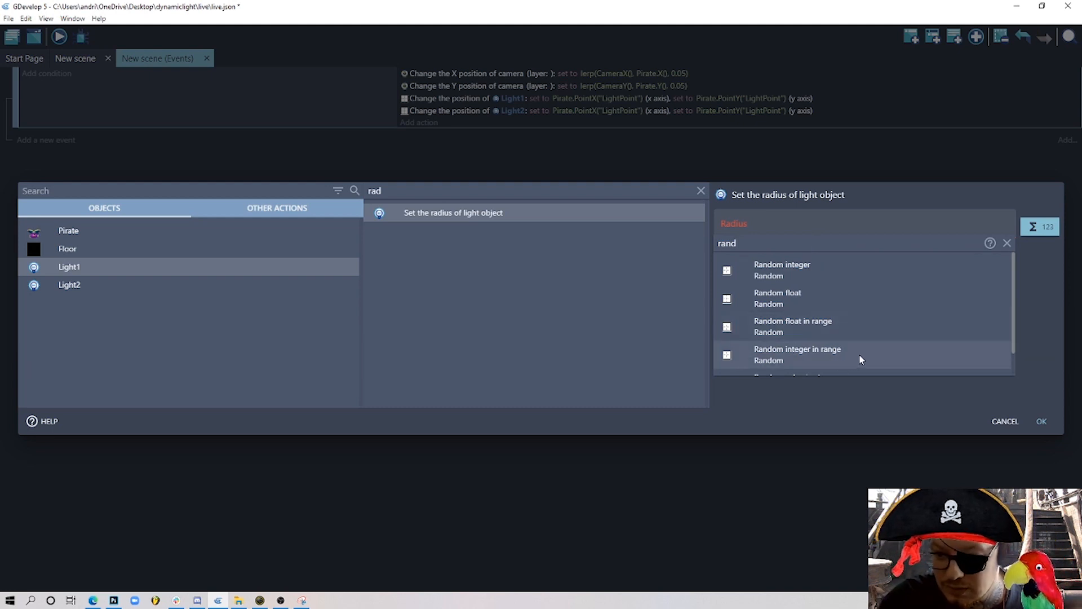
pyautogui.click(797, 354)
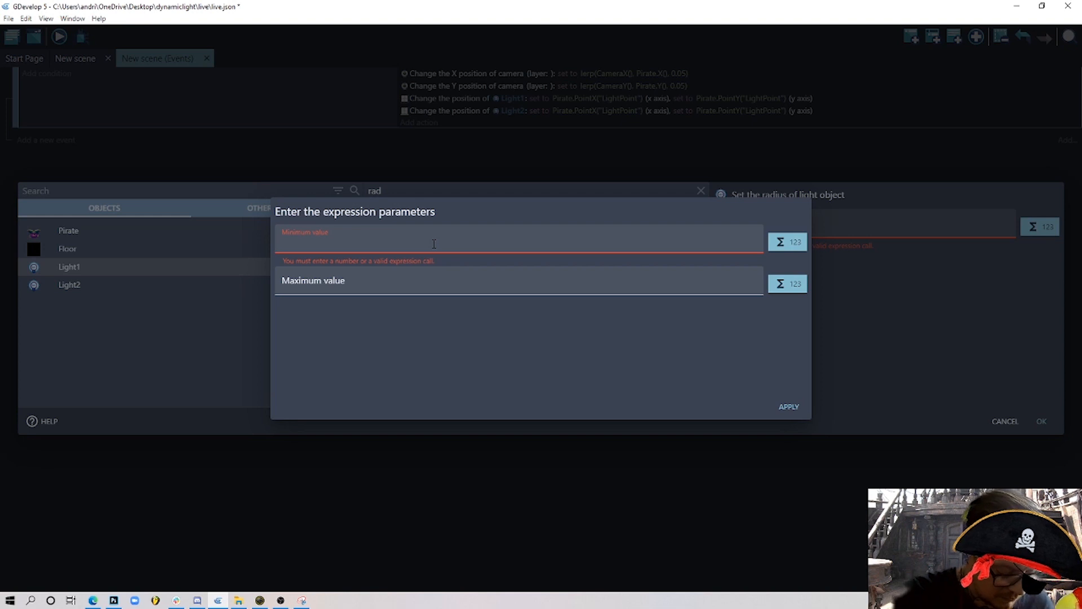
pyautogui.write('350')
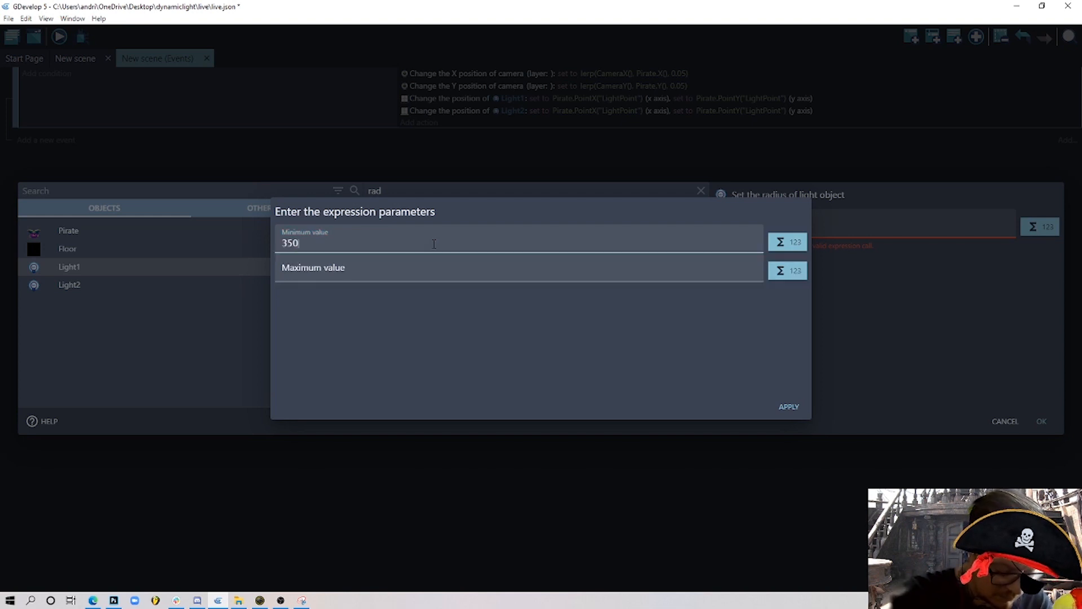
pyautogui.write('4')
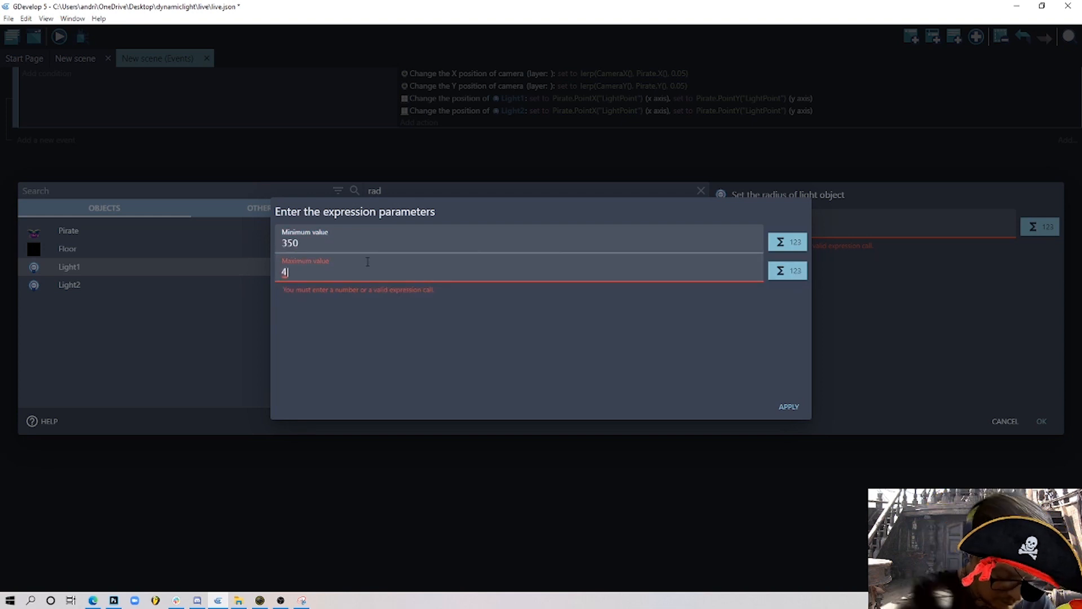
pyautogui.write('00')
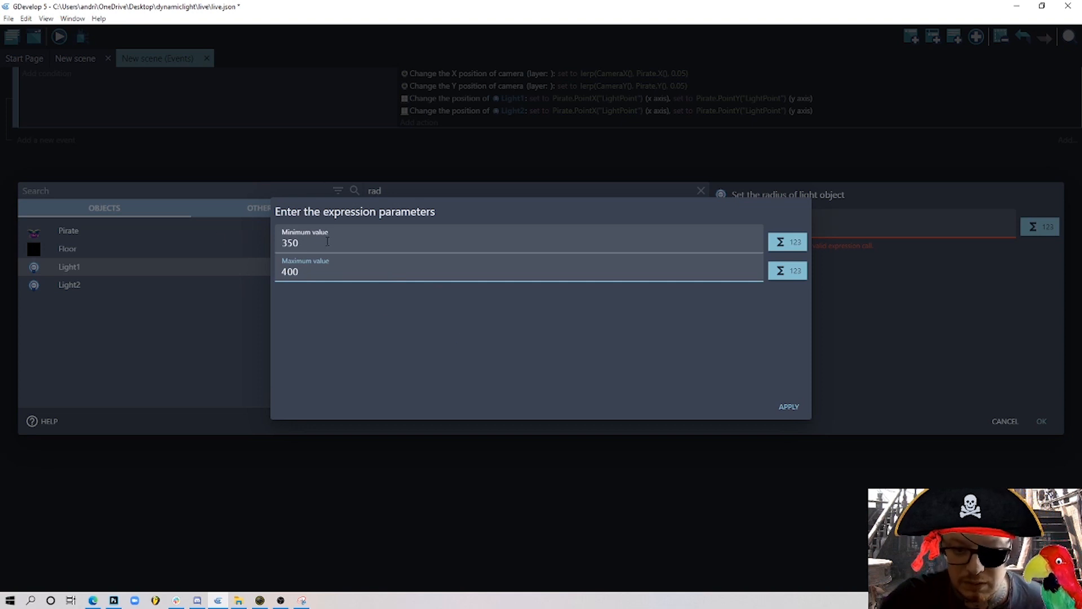
pyautogui.moveTo(204, 214)
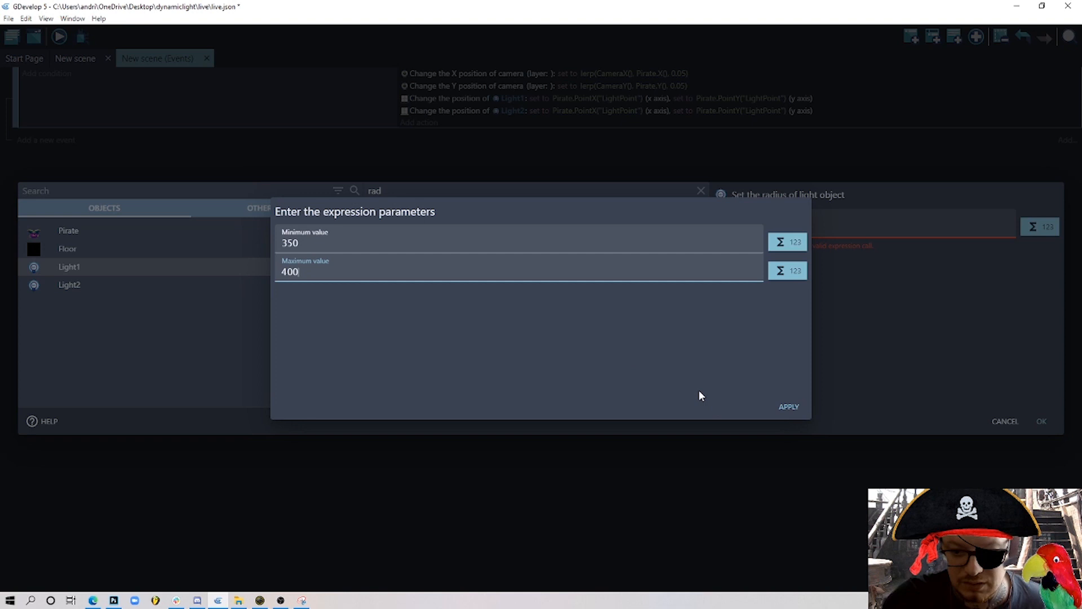
pyautogui.click(787, 406)
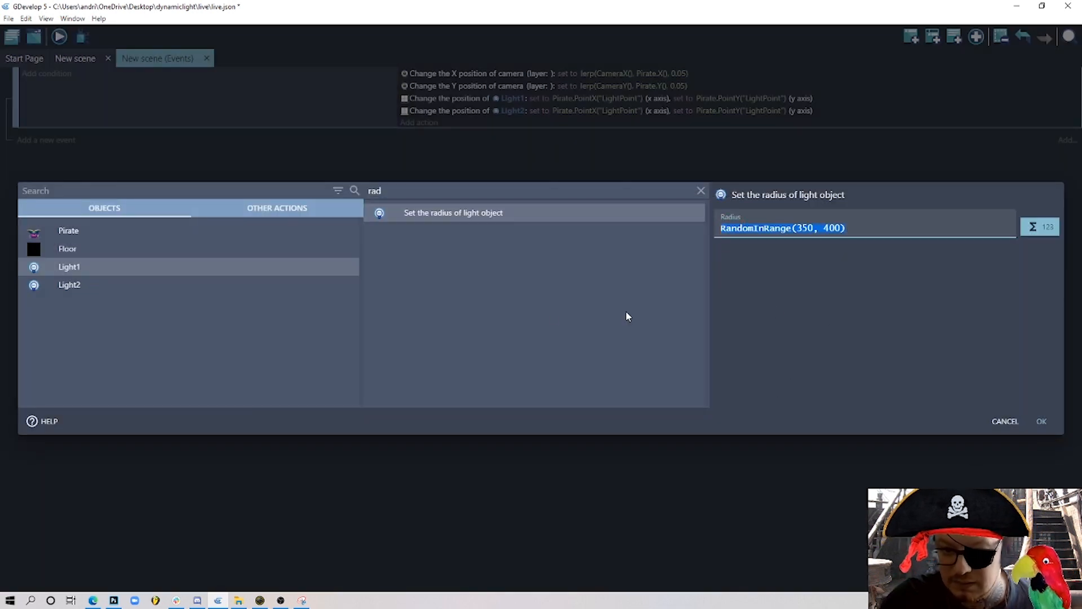
pyautogui.click(1041, 421)
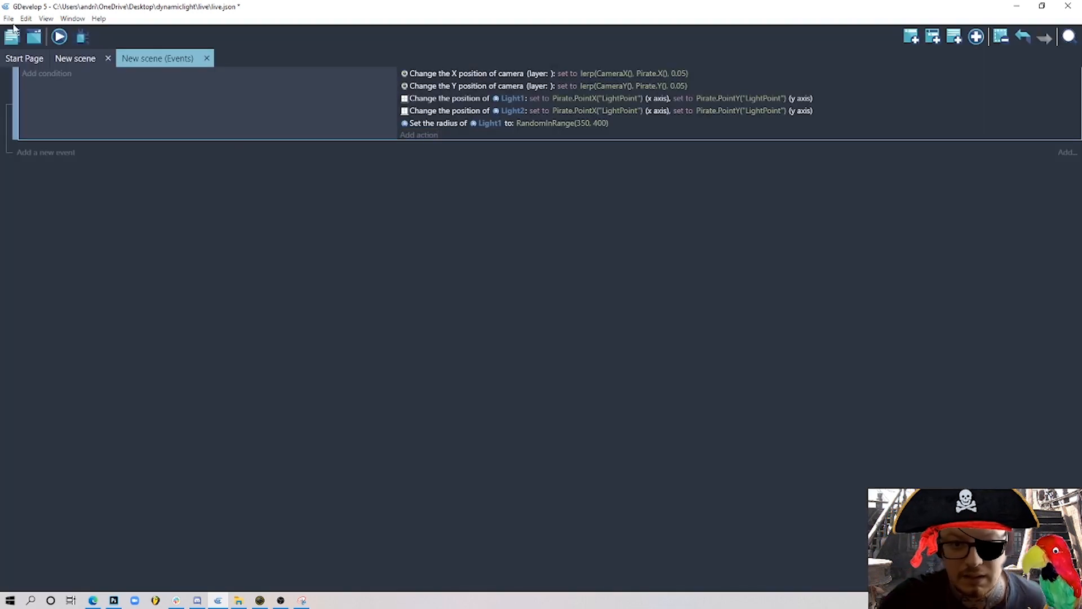
# - Preview the lantern flicker, then set Light2's radius to RandomInRange(60, 70)
pyautogui.click(58, 36)
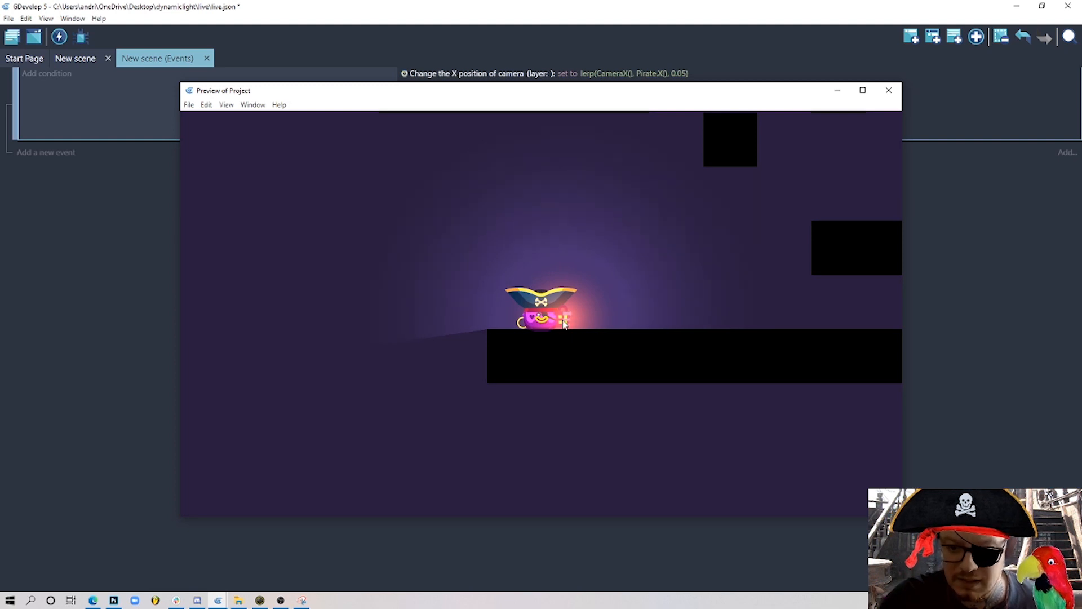
pyautogui.click(888, 90)
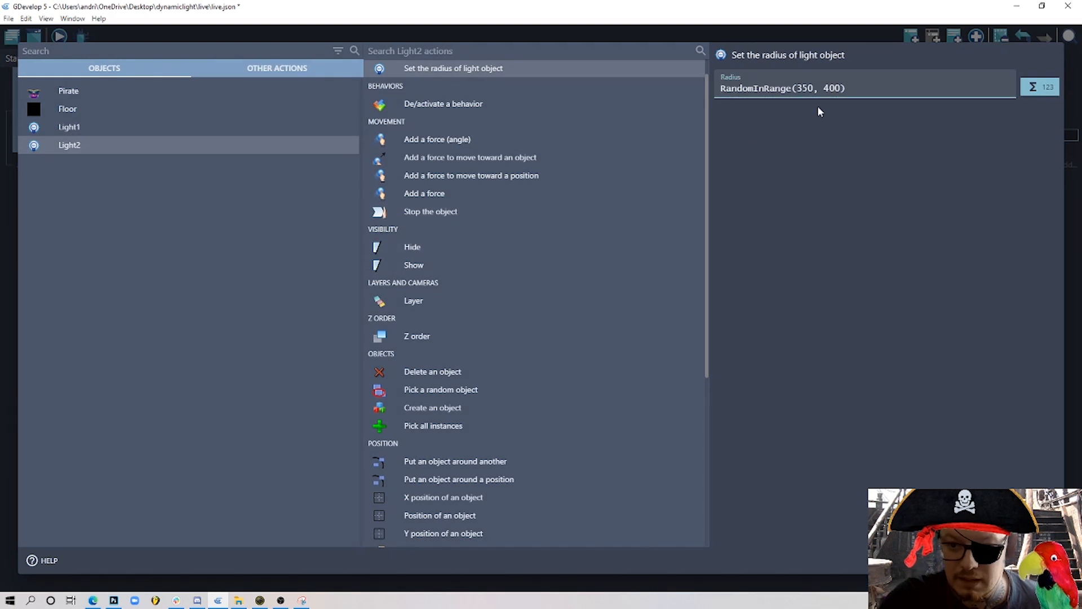
pyautogui.click(803, 88)
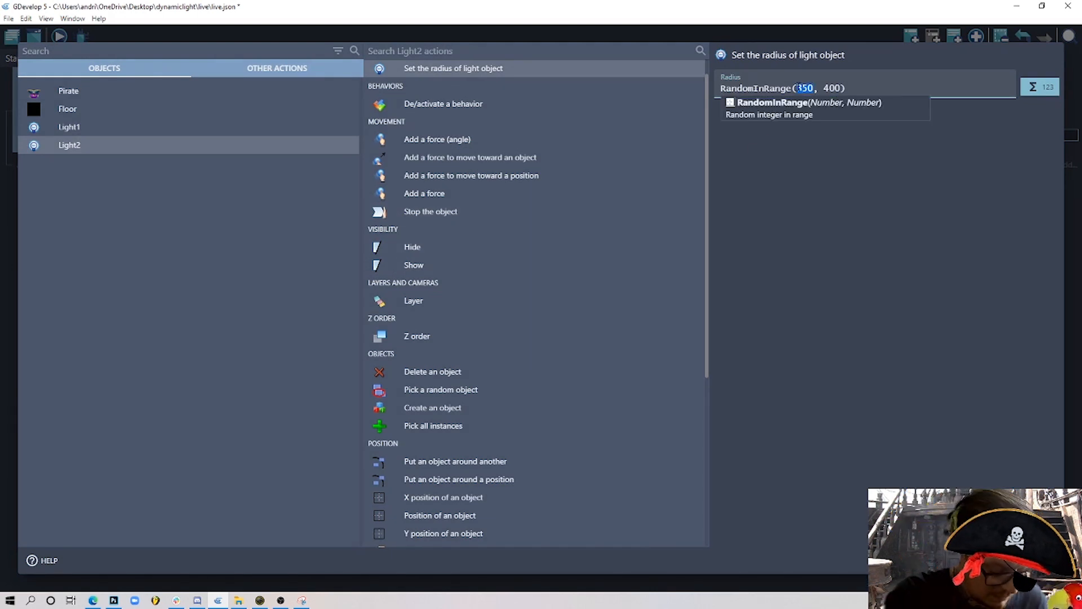
pyautogui.write('60')
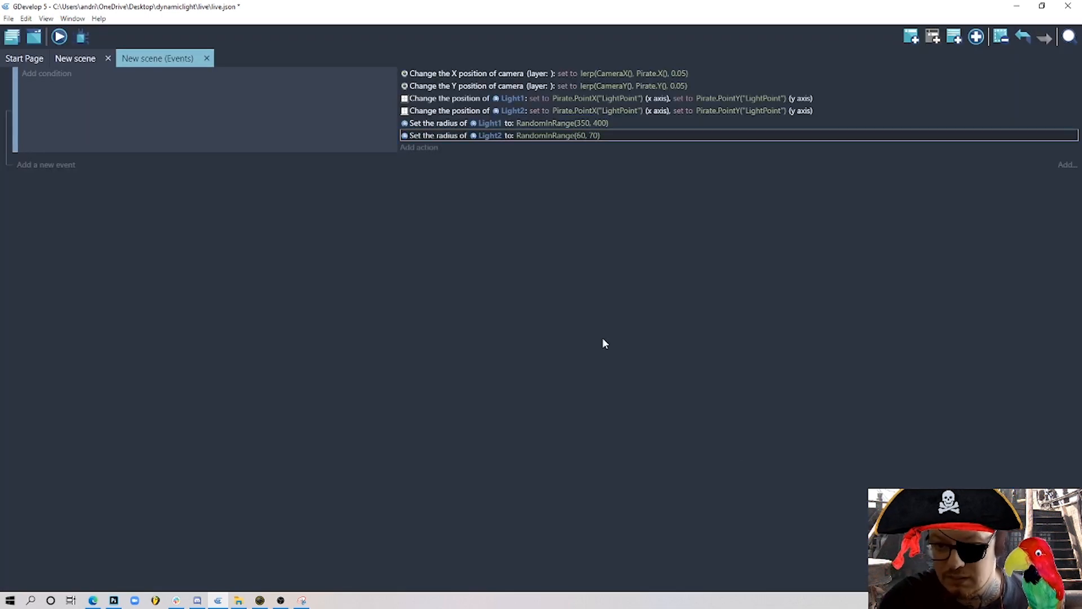
pyautogui.click(58, 37)
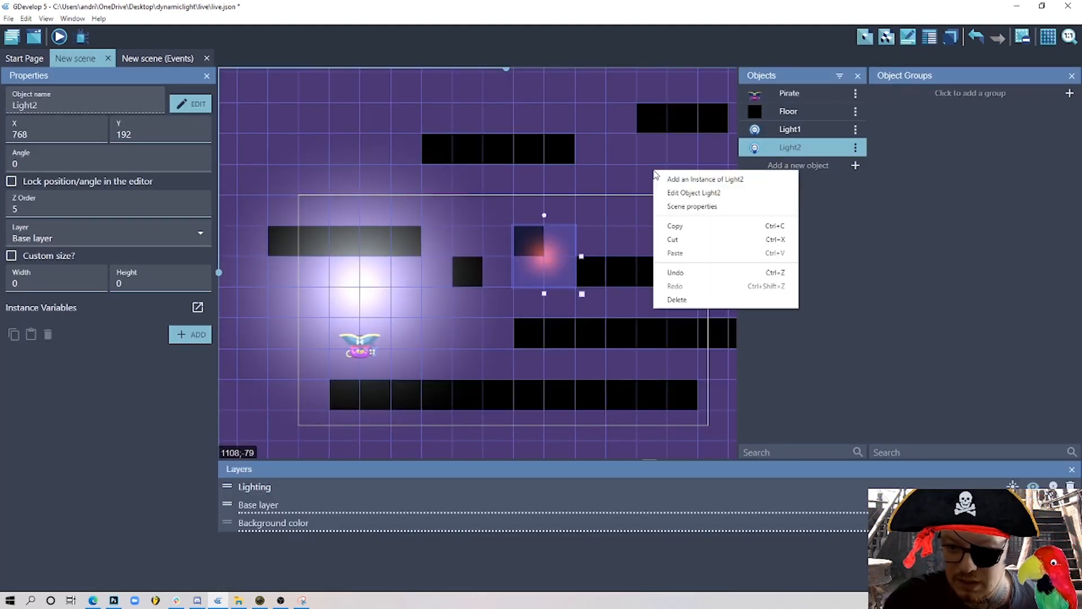
pyautogui.moveTo(574, 267)
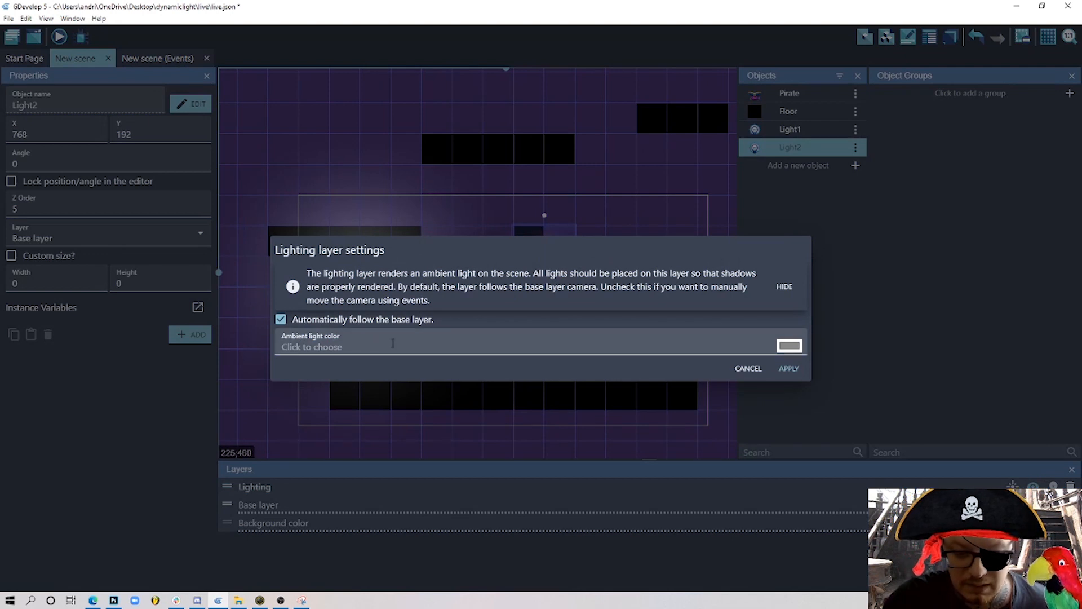
# - Set the Lighting layer's ambient colour to dark purple 403947 and preview the dimmer scene
pyautogui.click(789, 344)
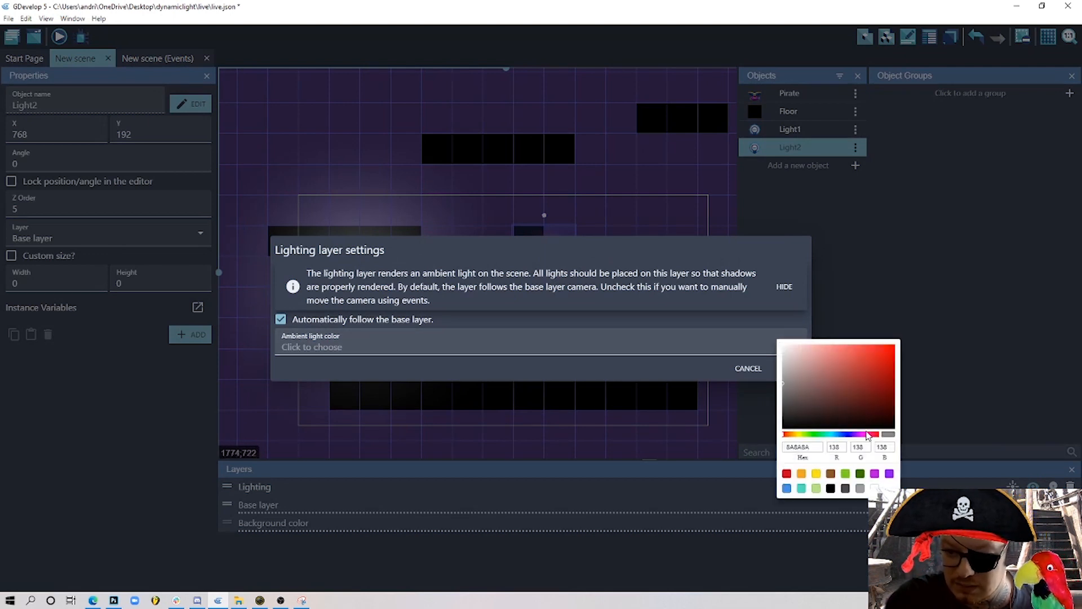
pyautogui.click(853, 433)
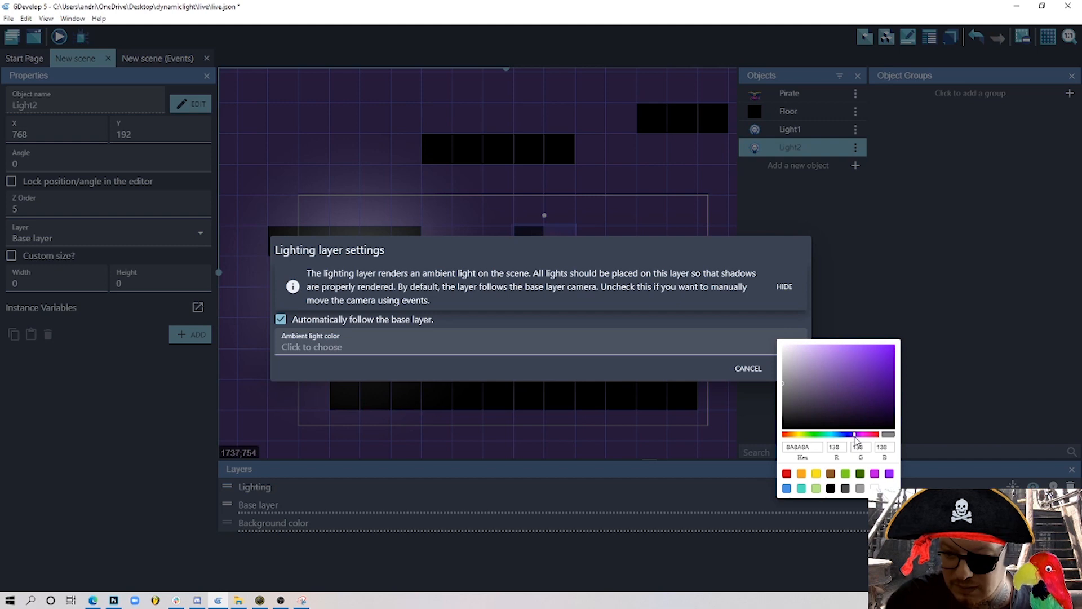
pyautogui.click(805, 407)
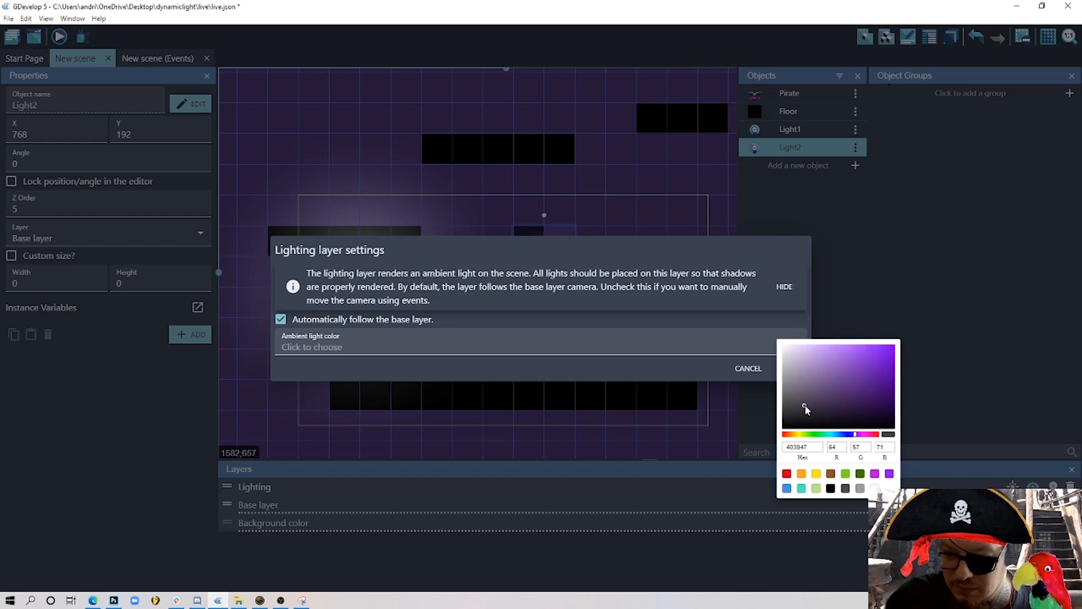
pyautogui.click(747, 368)
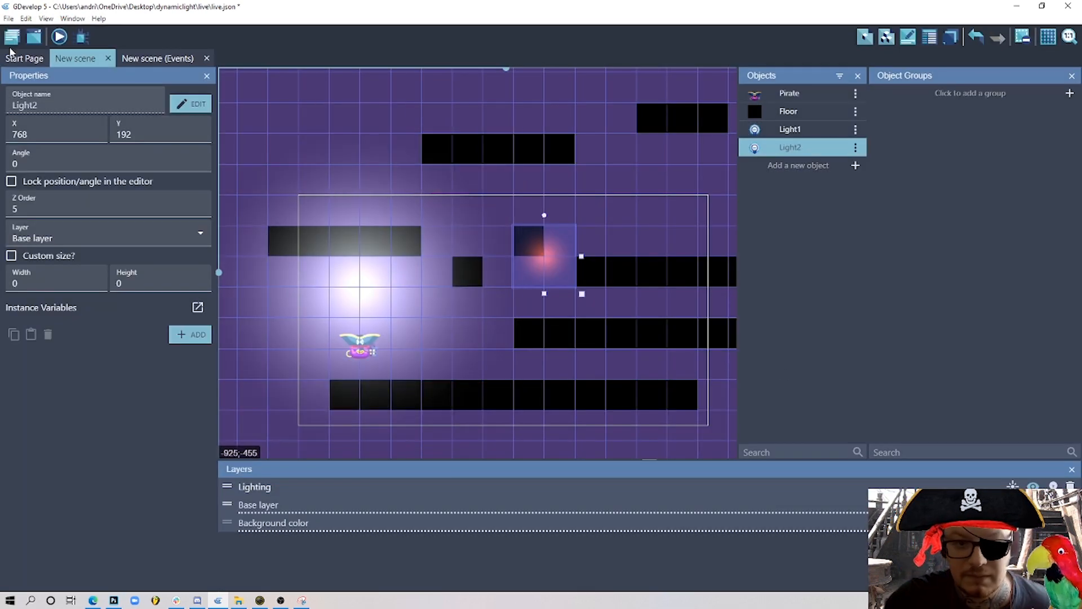
pyautogui.click(58, 36)
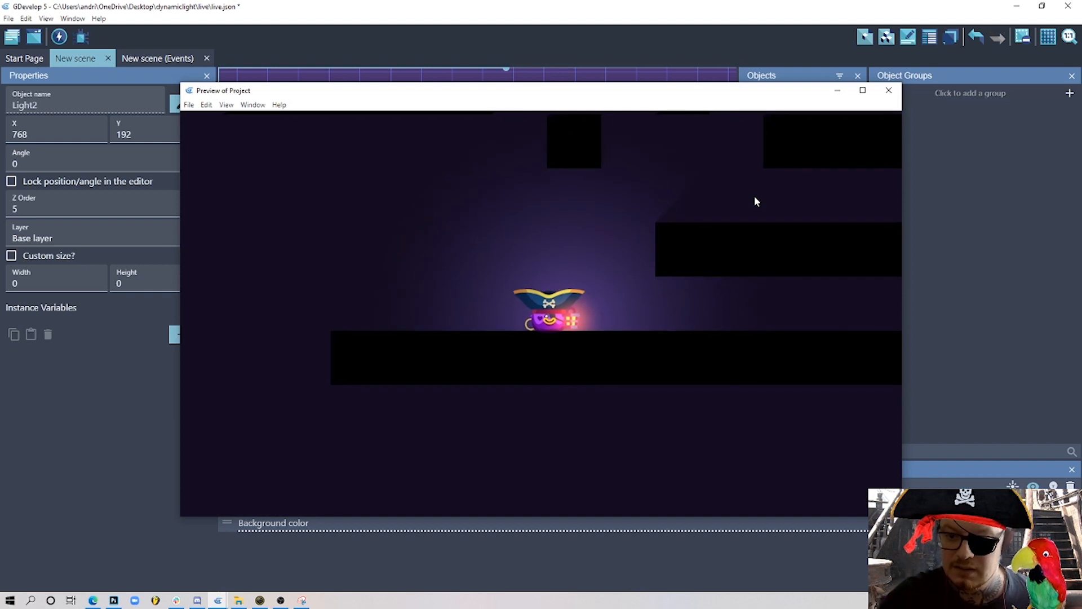
pyautogui.click(888, 90)
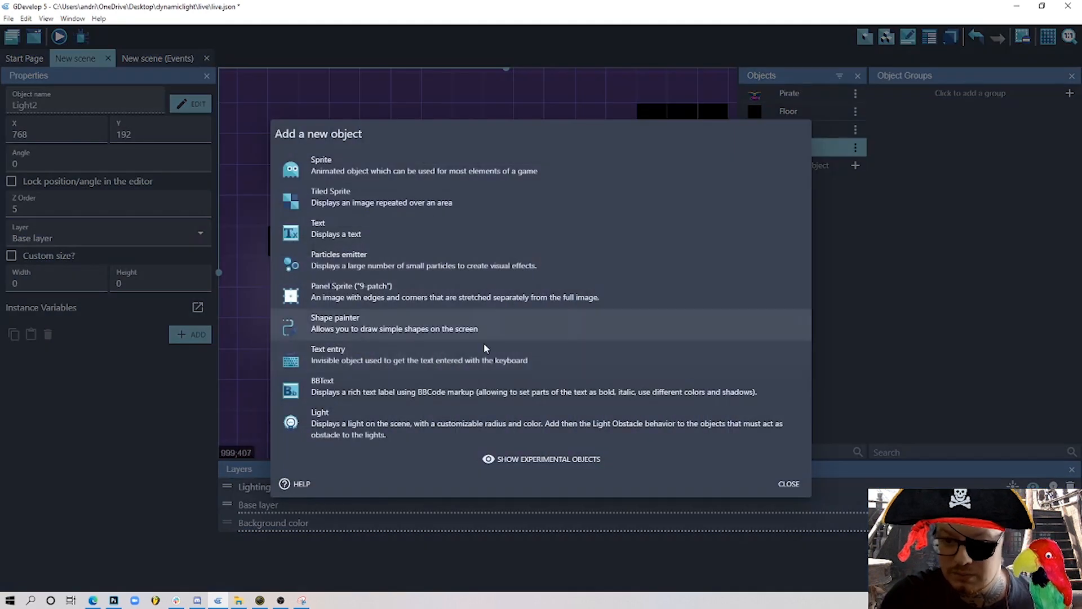
pyautogui.moveTo(377, 423)
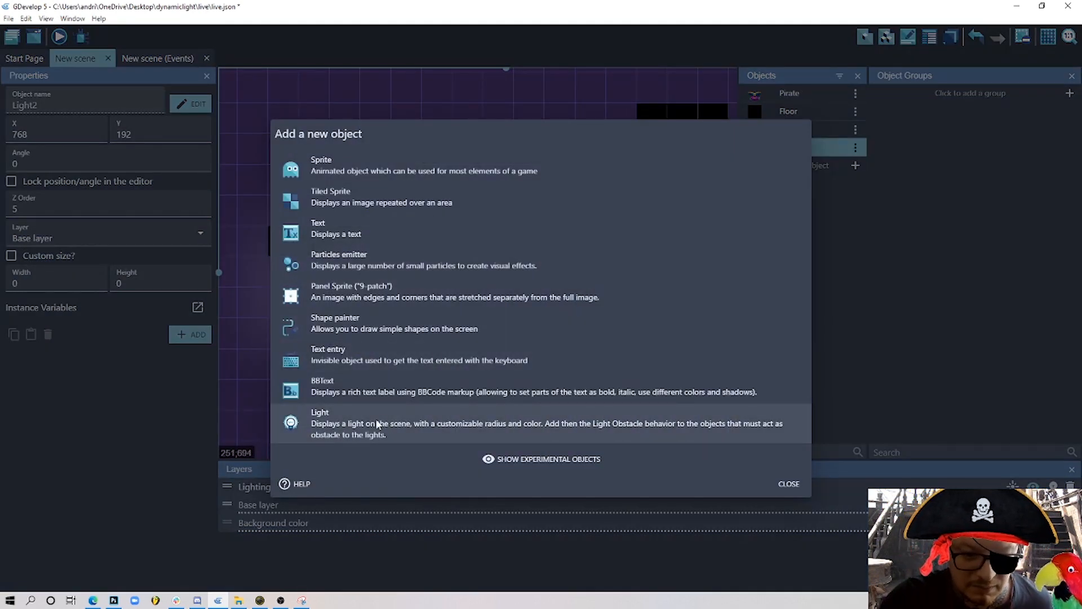
# - Create a Light object named AmbientLight with a pale green colour and radius 500
pyautogui.click(319, 424)
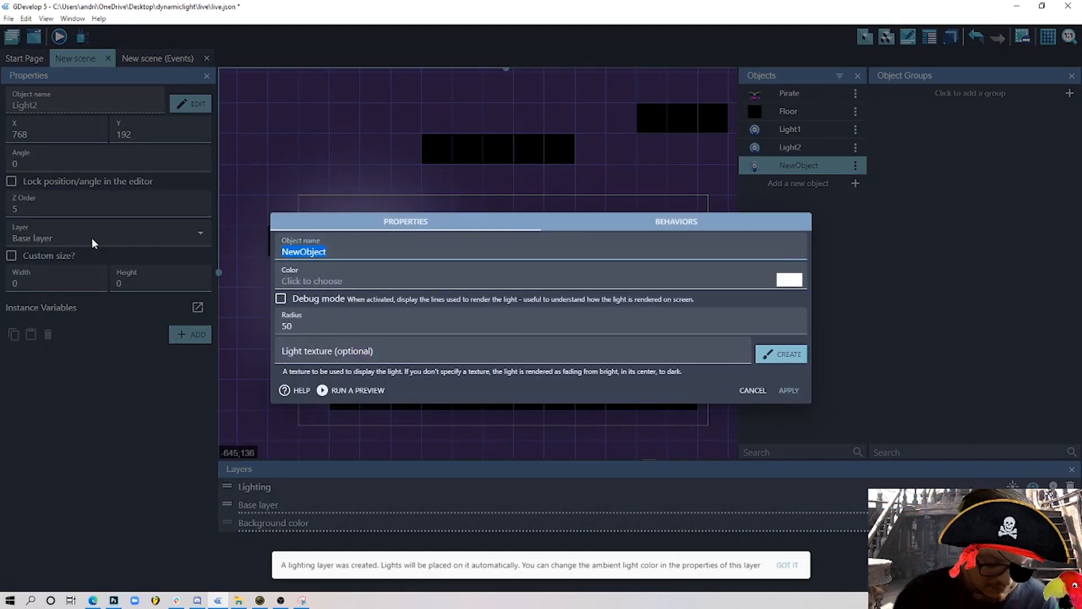
pyautogui.write('Ambient')
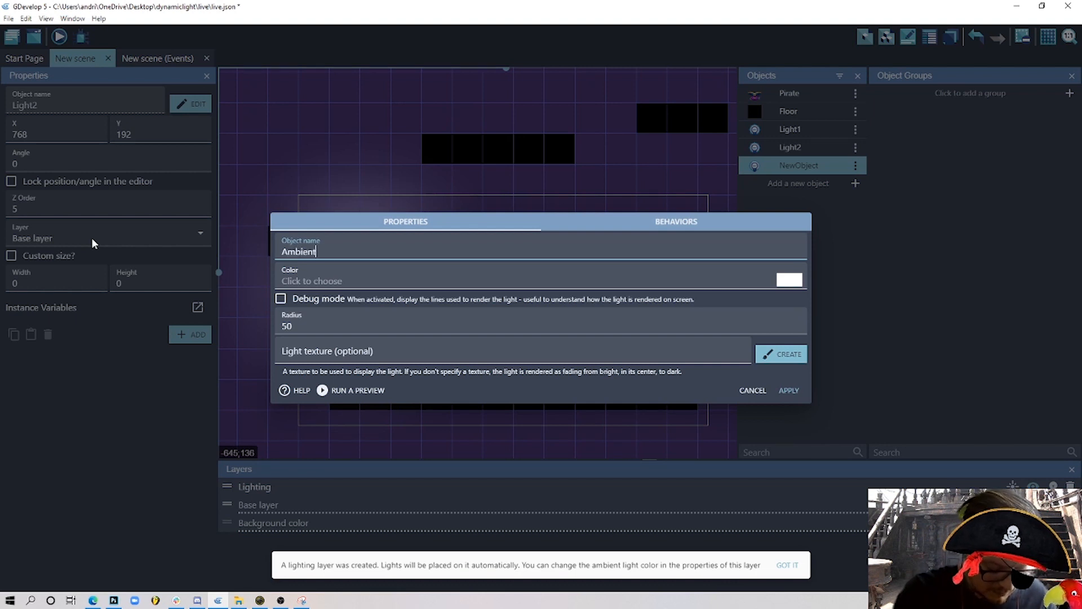
pyautogui.write('Light')
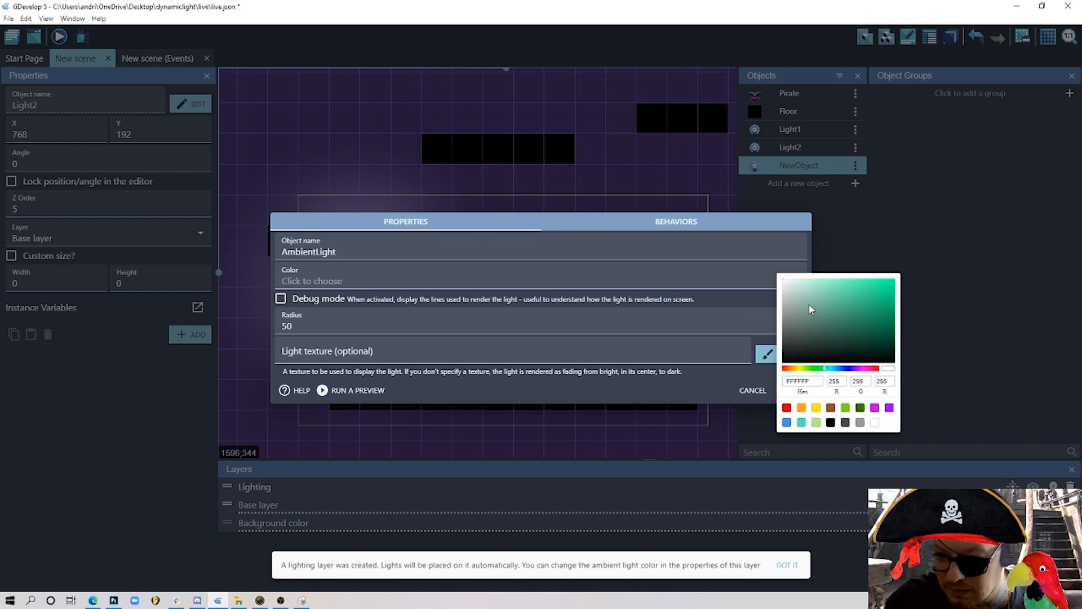
pyautogui.click(810, 299)
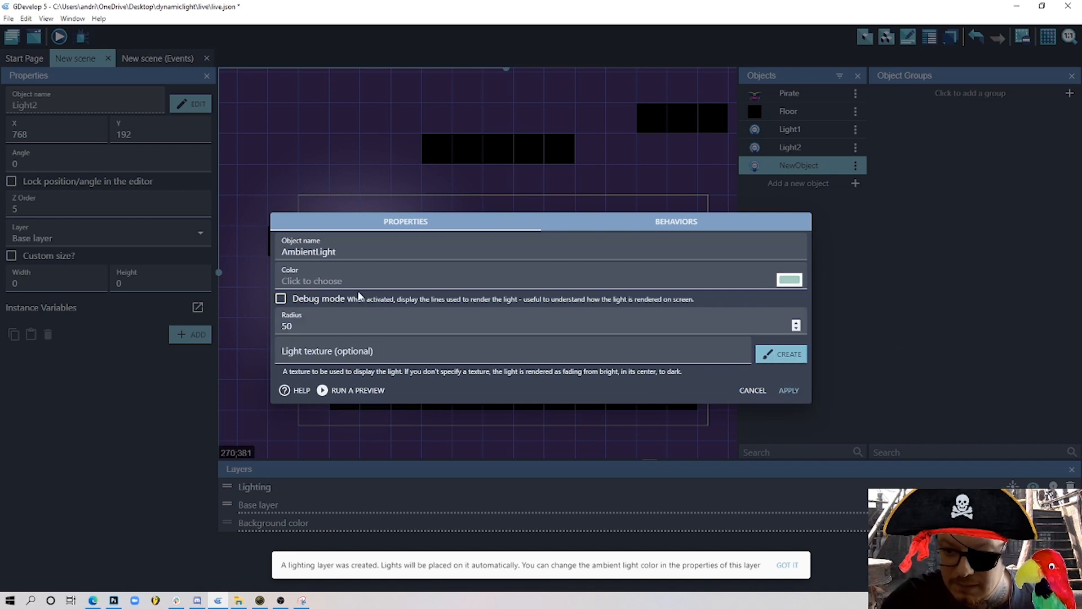
pyautogui.click(311, 326)
pyautogui.write('0')
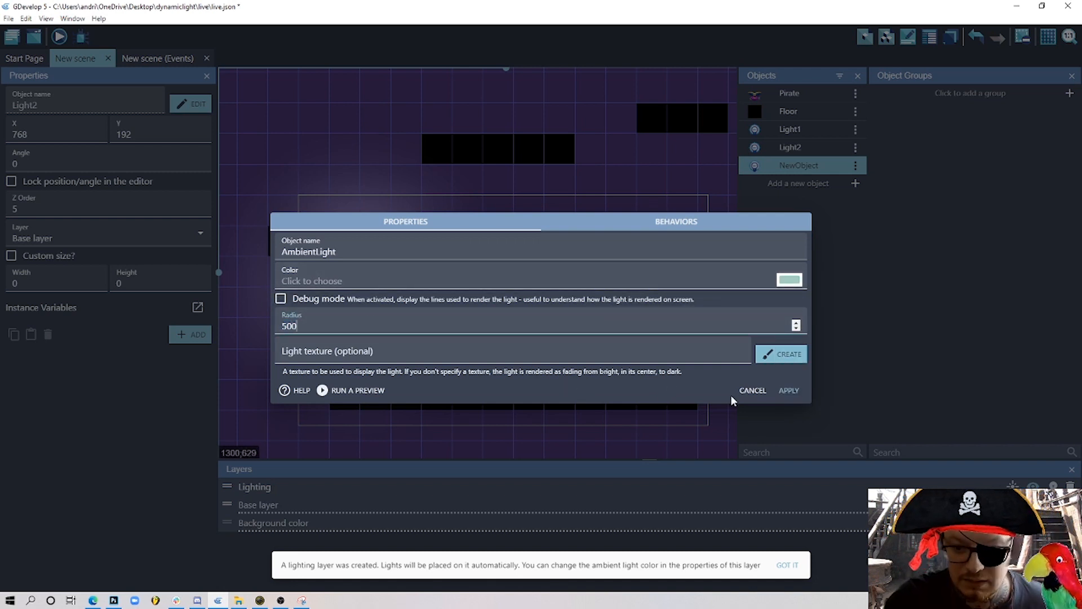
pyautogui.click(788, 389)
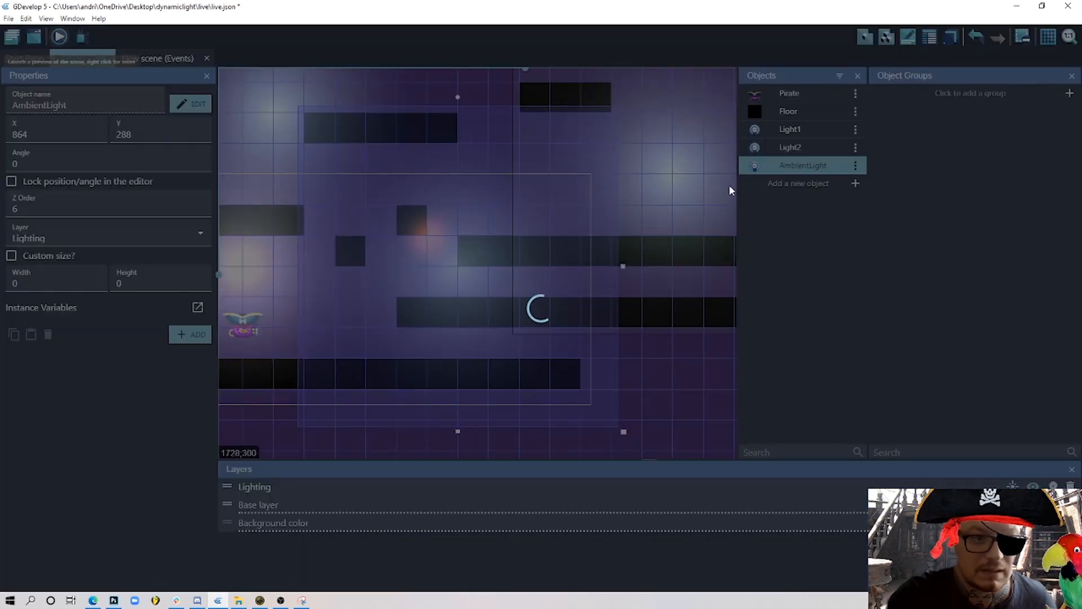
# - Preview the lighting, change AmbientLight's colour to teal 79ECC2, and preview again
pyautogui.click(58, 36)
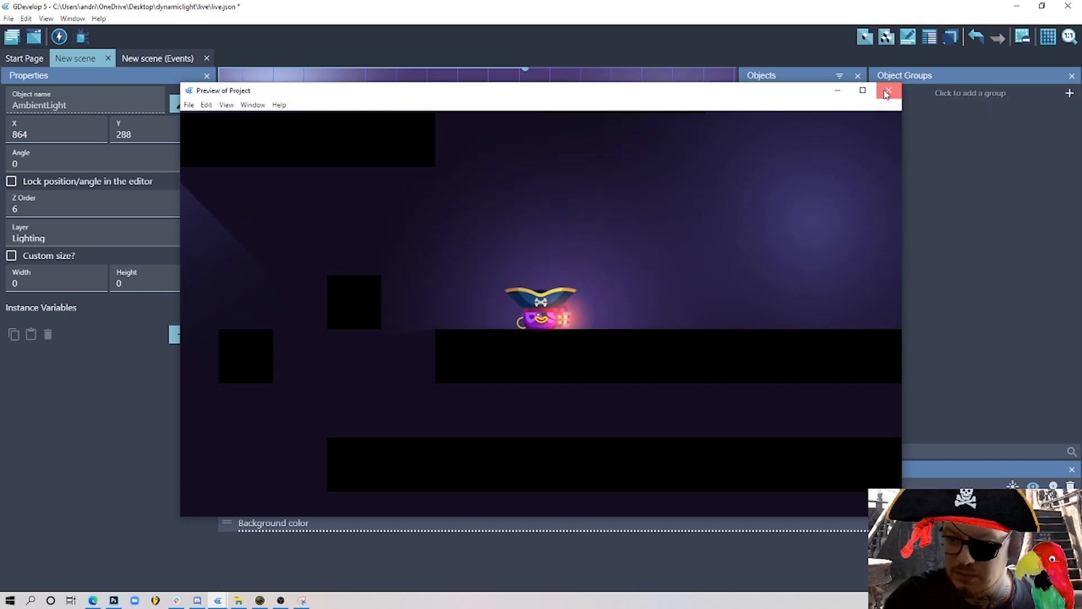
pyautogui.click(888, 90)
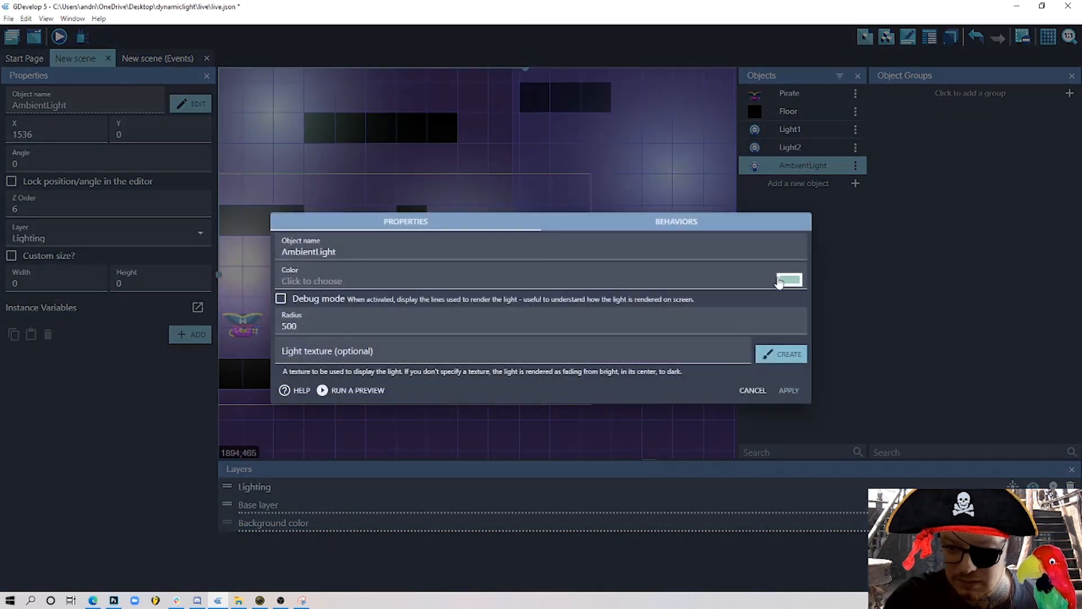
pyautogui.click(787, 280)
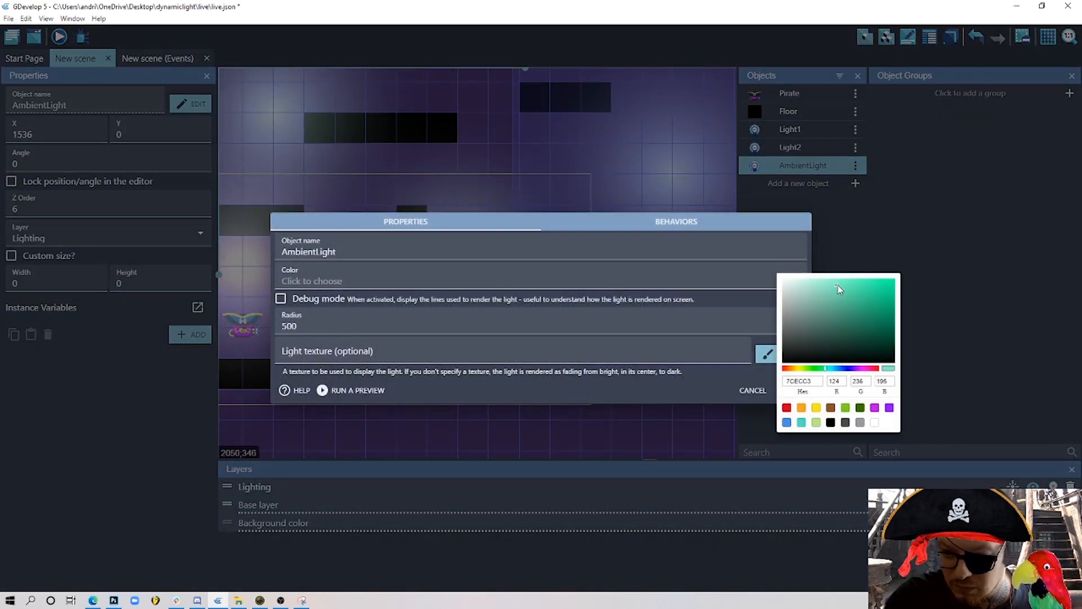
pyautogui.click(858, 311)
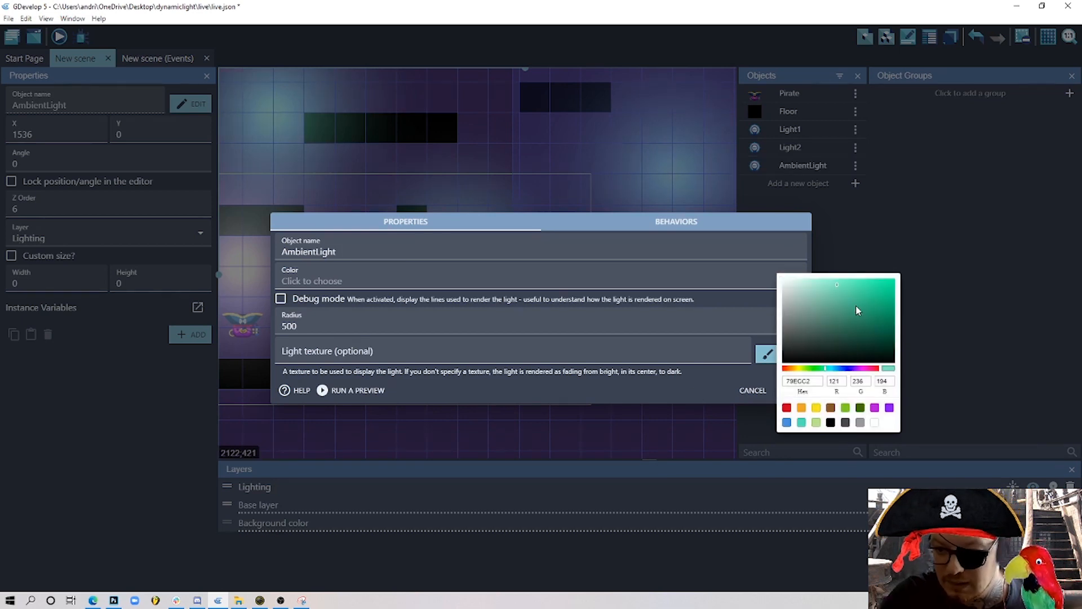
pyautogui.click(887, 298)
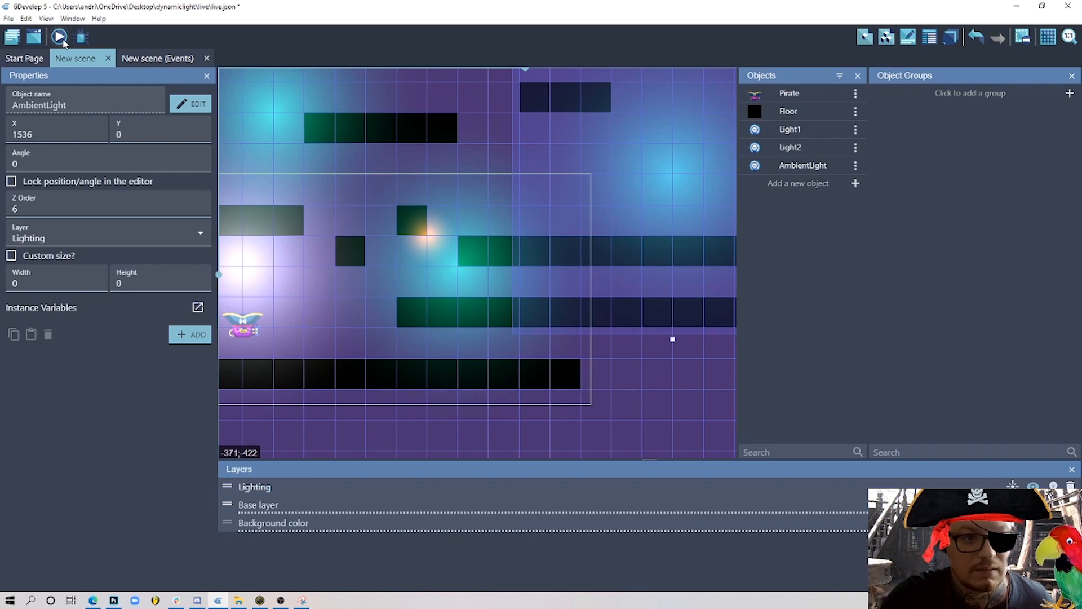
pyautogui.click(59, 36)
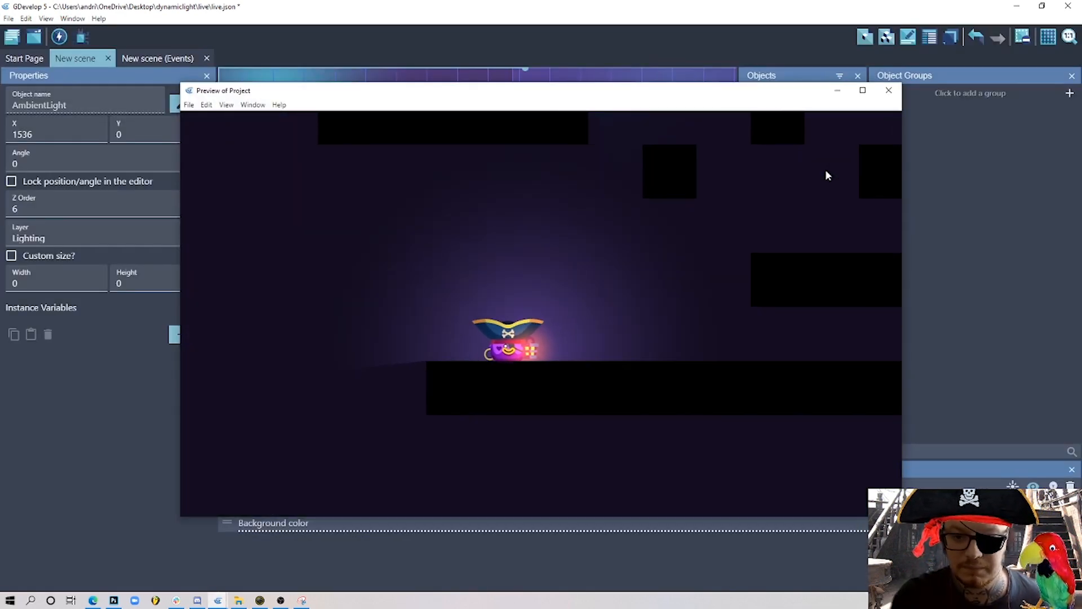